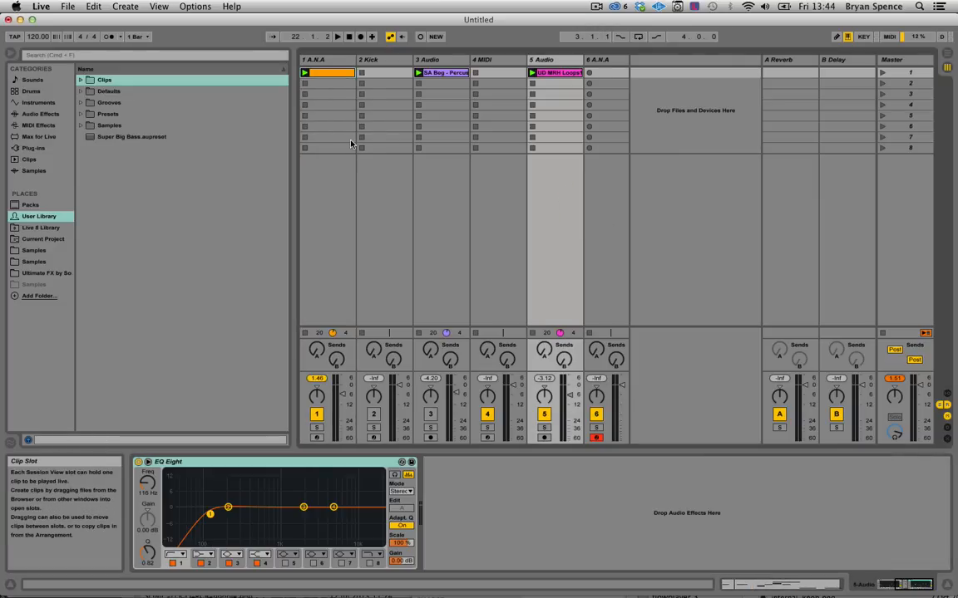
Select track 1 A.N.A, view its orange riff clip's notes, and solo the track
click(316, 59)
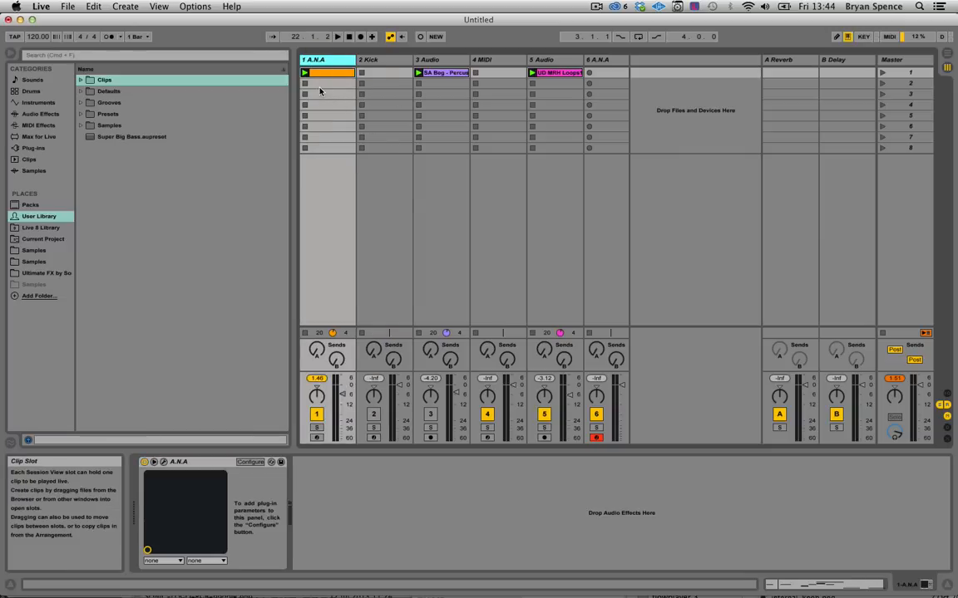
click(314, 59)
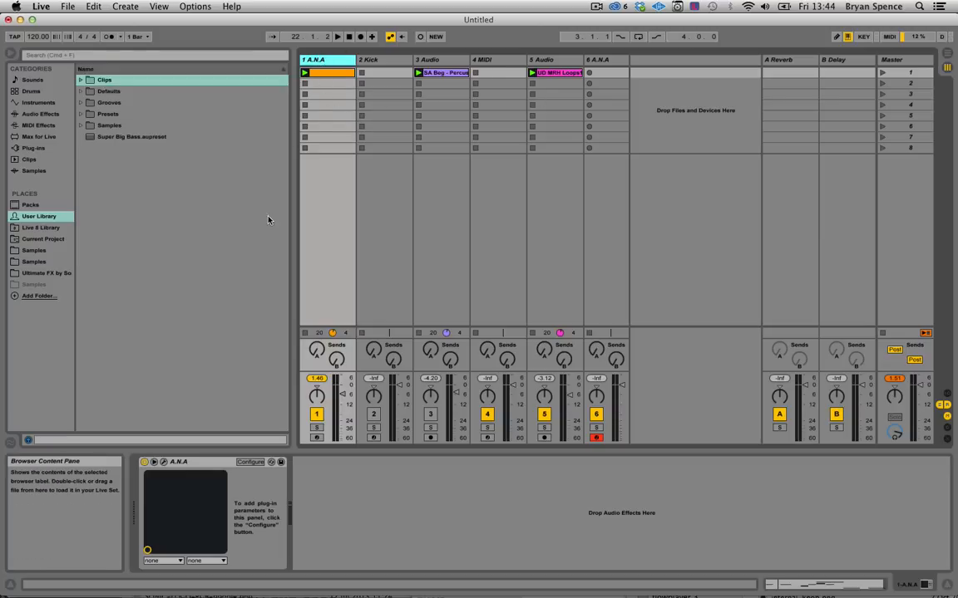
double_click(327, 72)
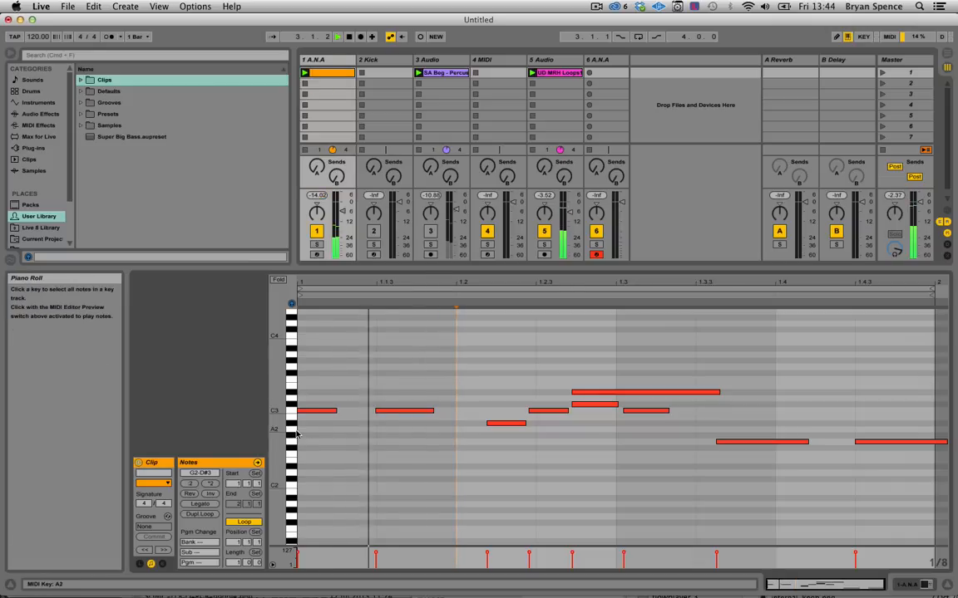
click(327, 72)
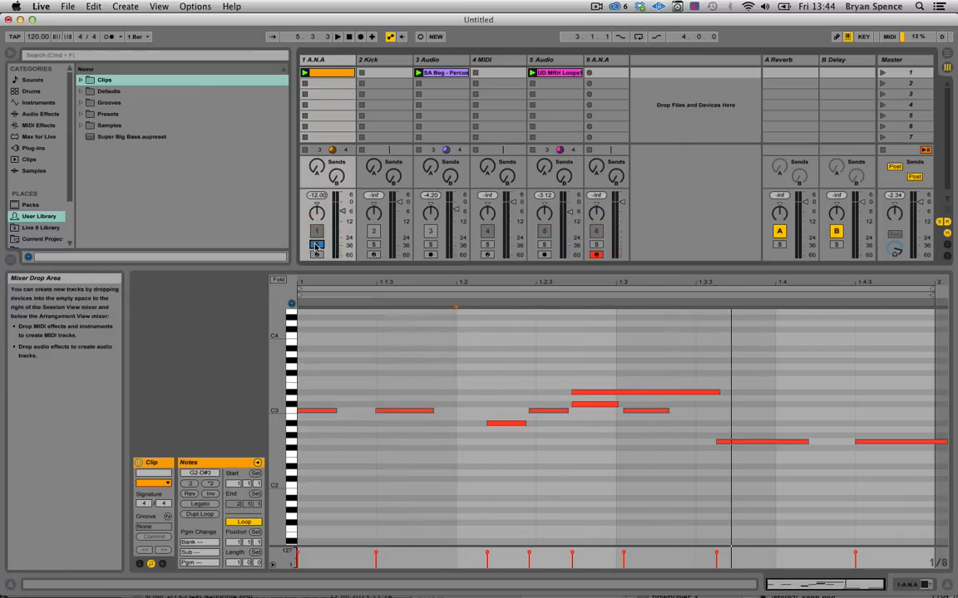
click(338, 36)
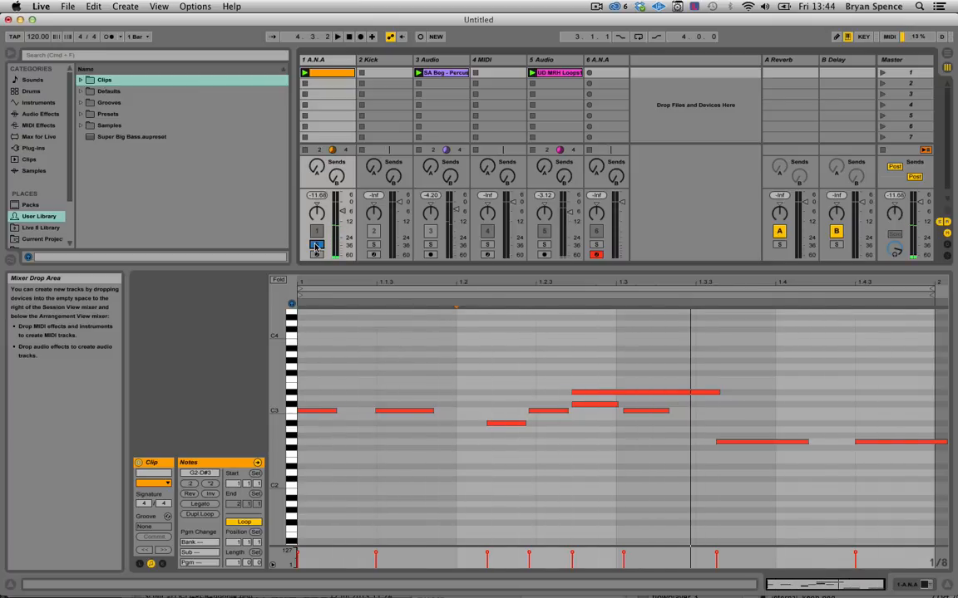
click(319, 59)
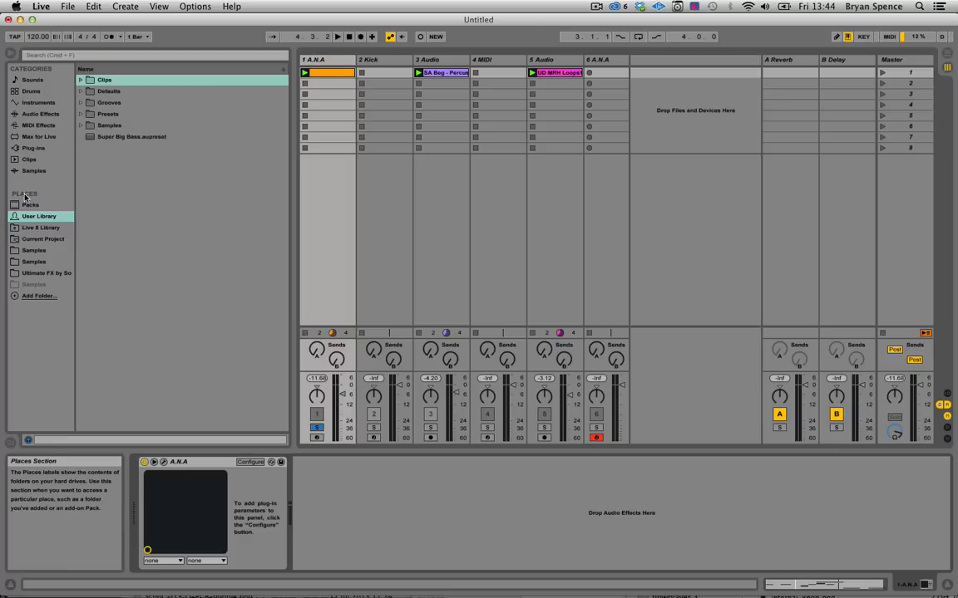
Name the orange riff clip 'Demo - Riff 1' and store it in User Library Clips
click(39, 216)
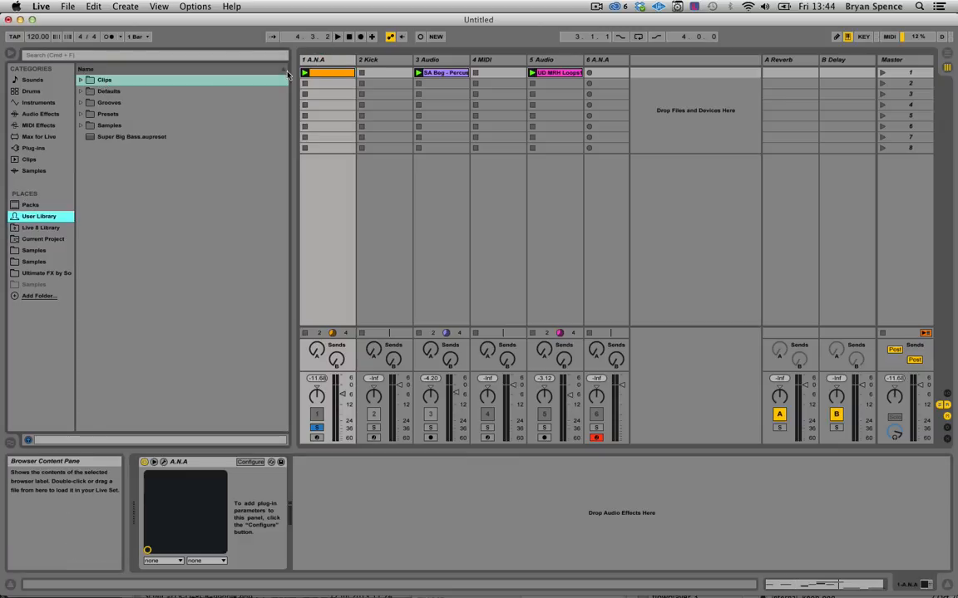
click(327, 73)
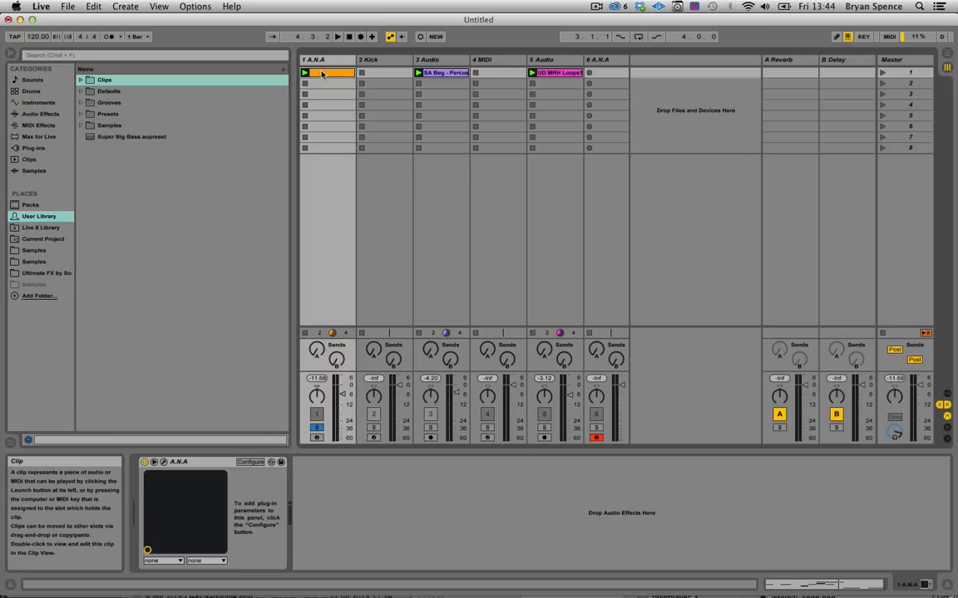
click(328, 73)
text(Demo - Riff 1)
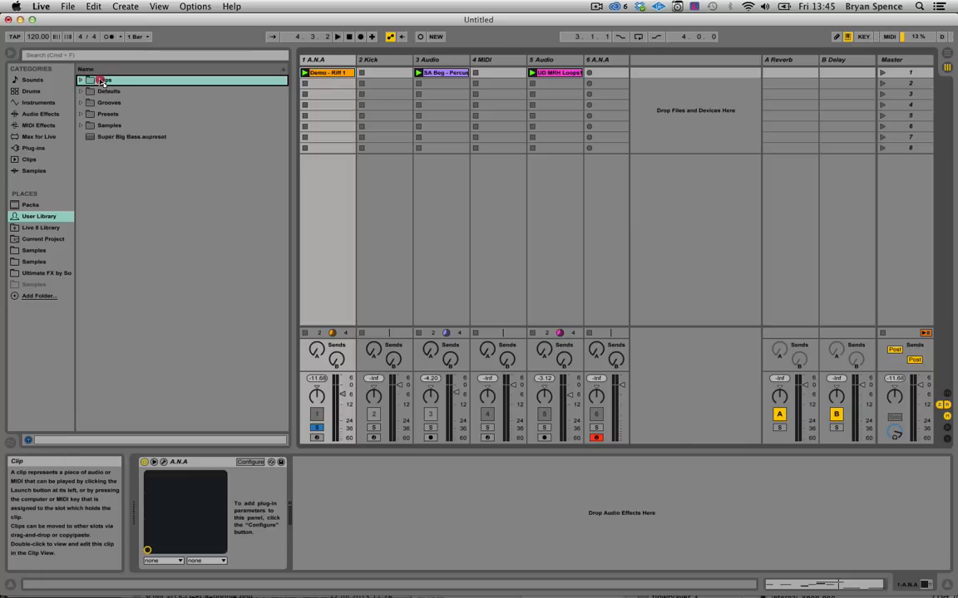
click(80, 79)
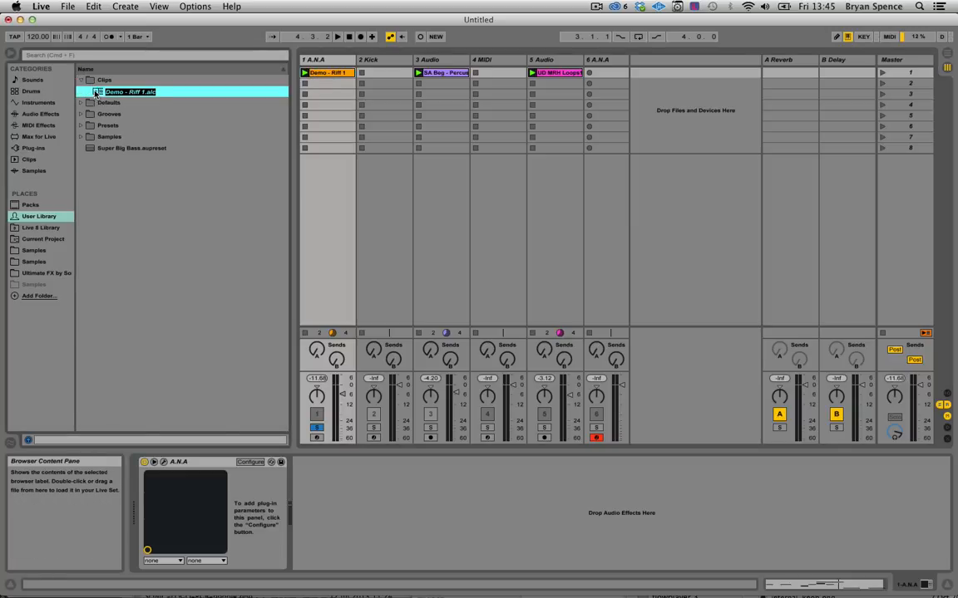
click(125, 92)
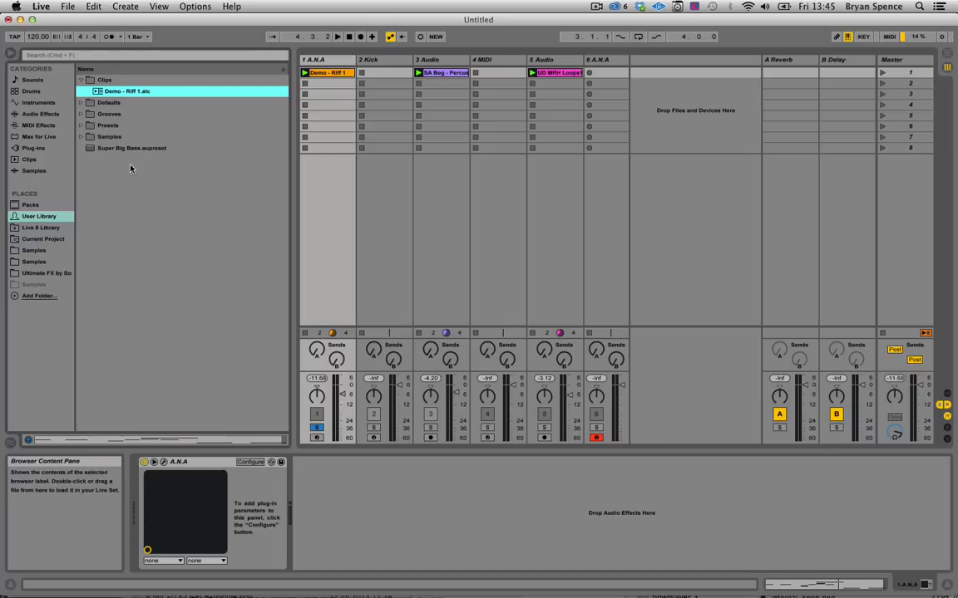
click(109, 113)
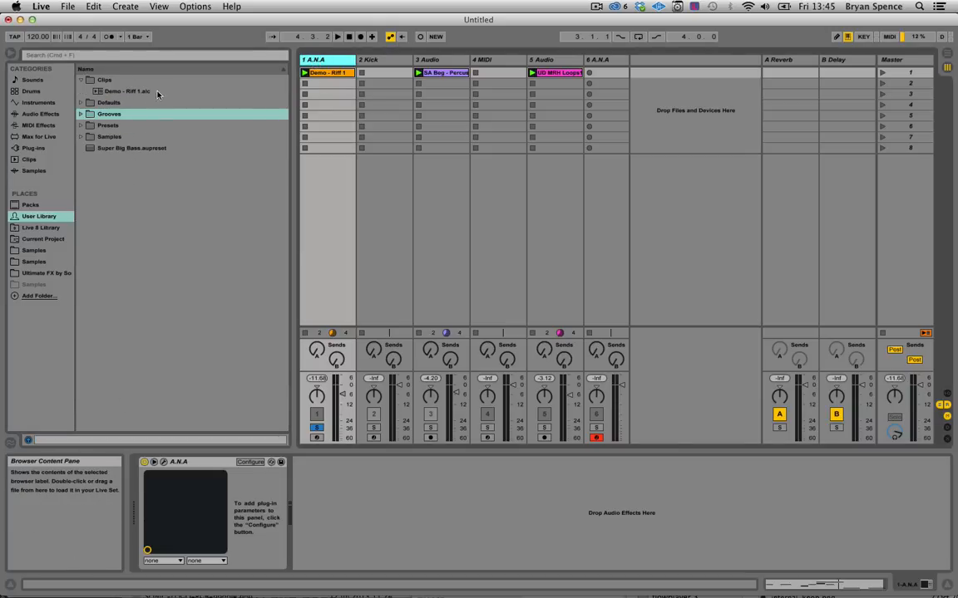
Select and preview the saved Demo - Riff 1 clip file
click(125, 91)
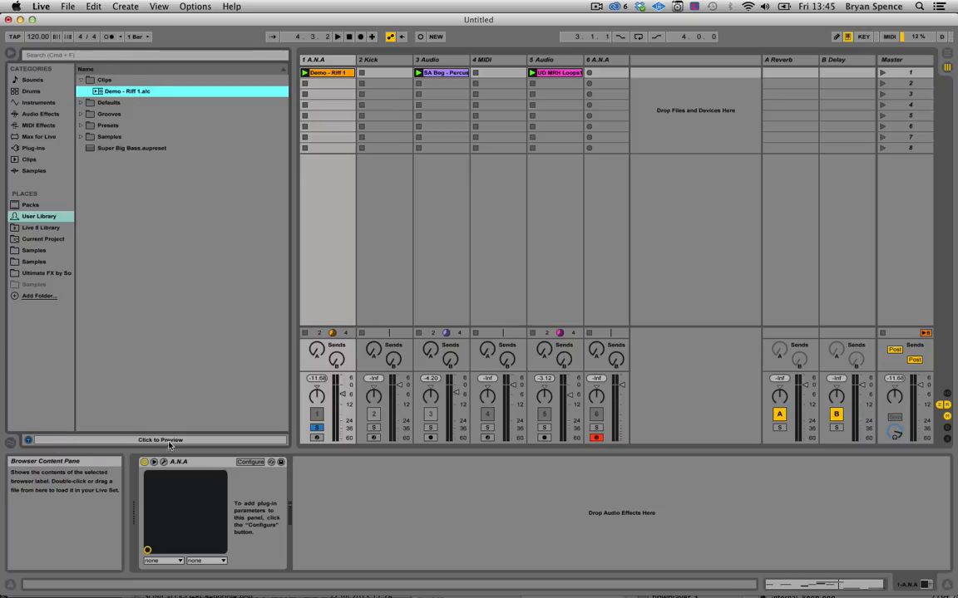
click(160, 440)
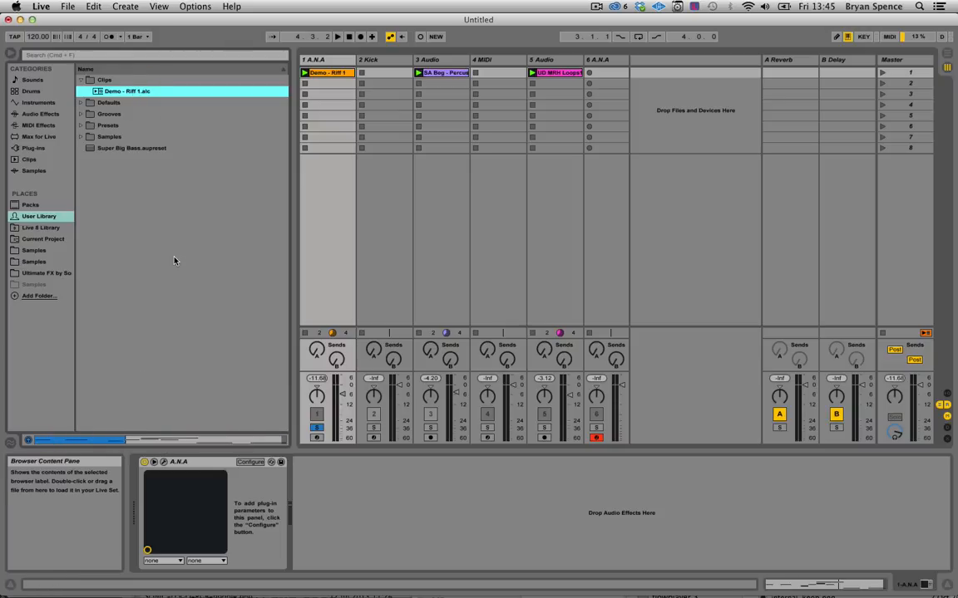
click(327, 115)
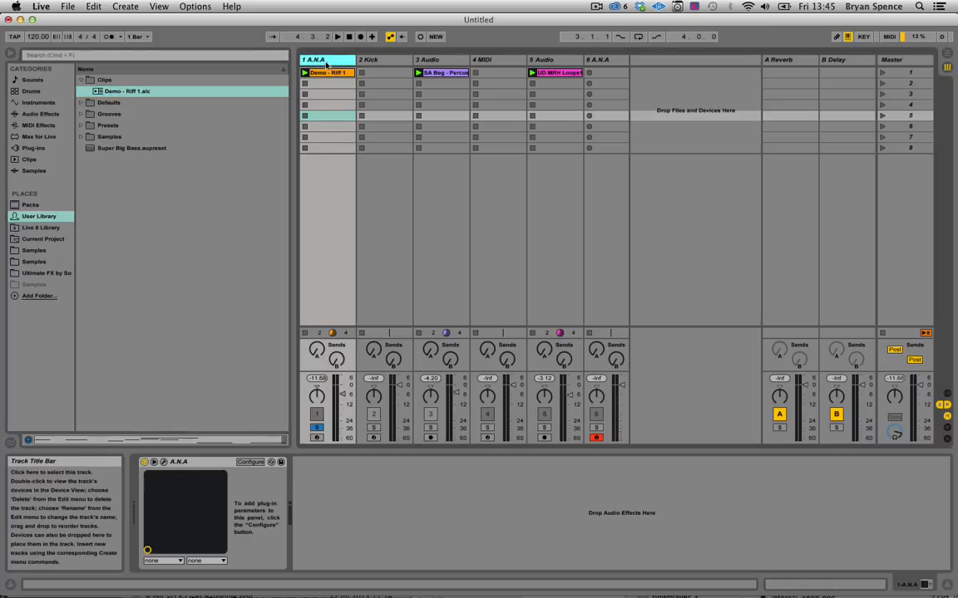
Load Flanger and then Reverb from Audio Effects onto track 1
click(327, 126)
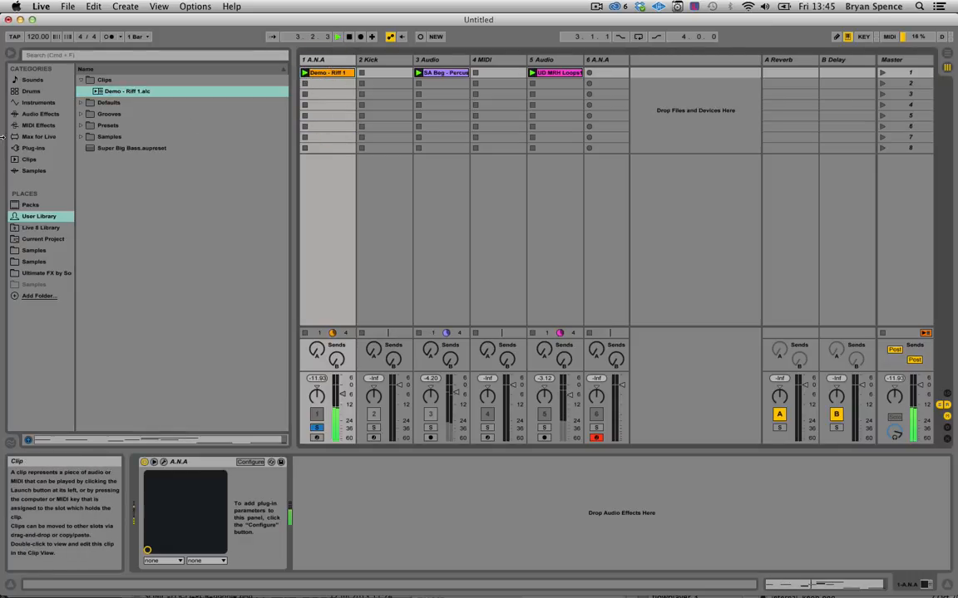
click(41, 113)
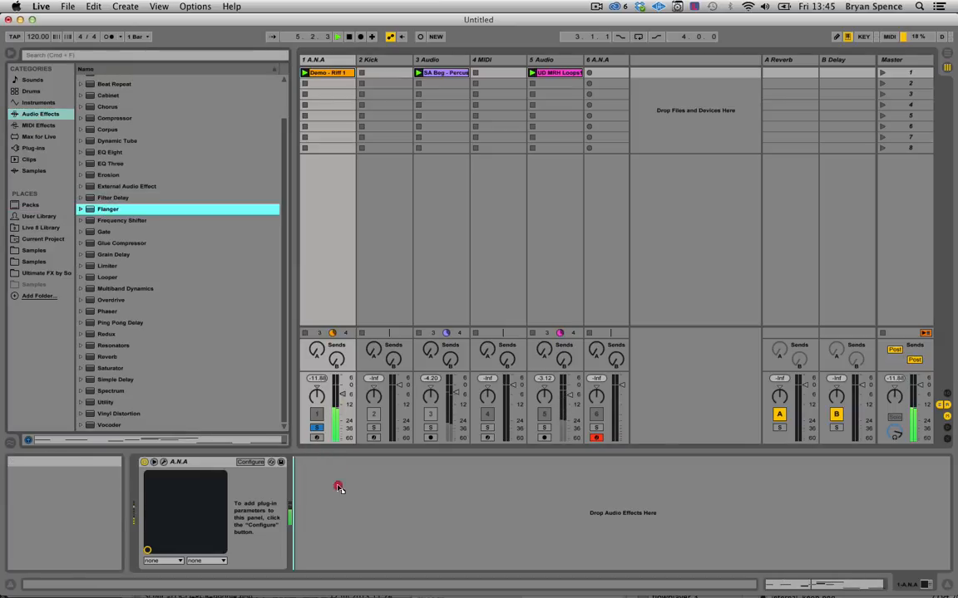
double_click(108, 209)
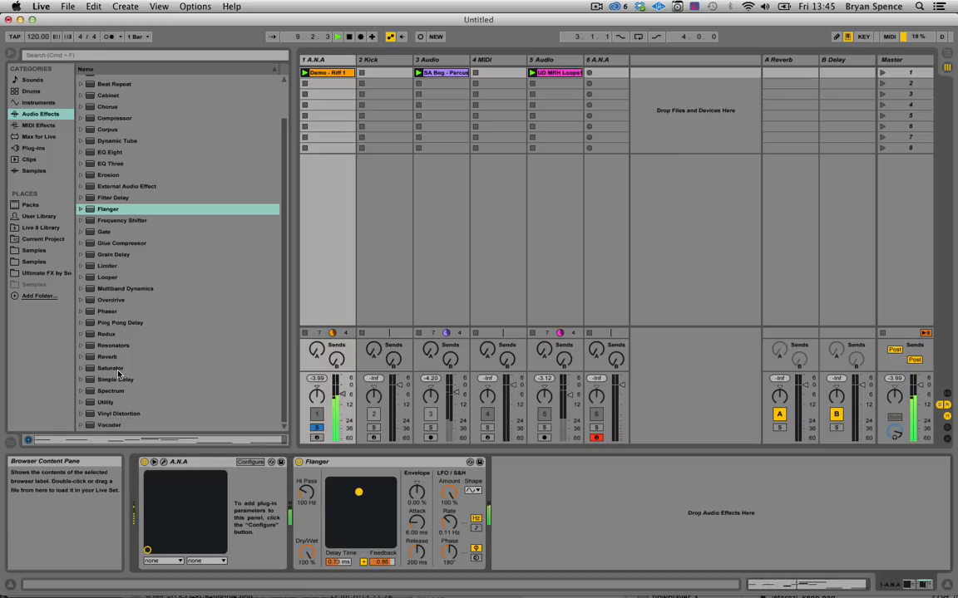
click(107, 357)
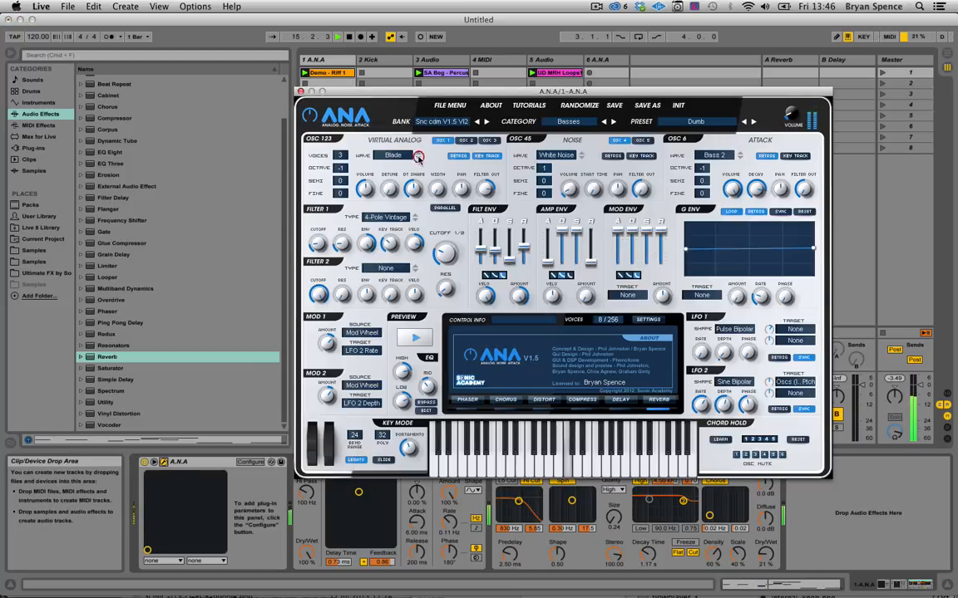
Switch the ANA oscillator wave to Pulse 10% and lower its octave to -2
click(392, 155)
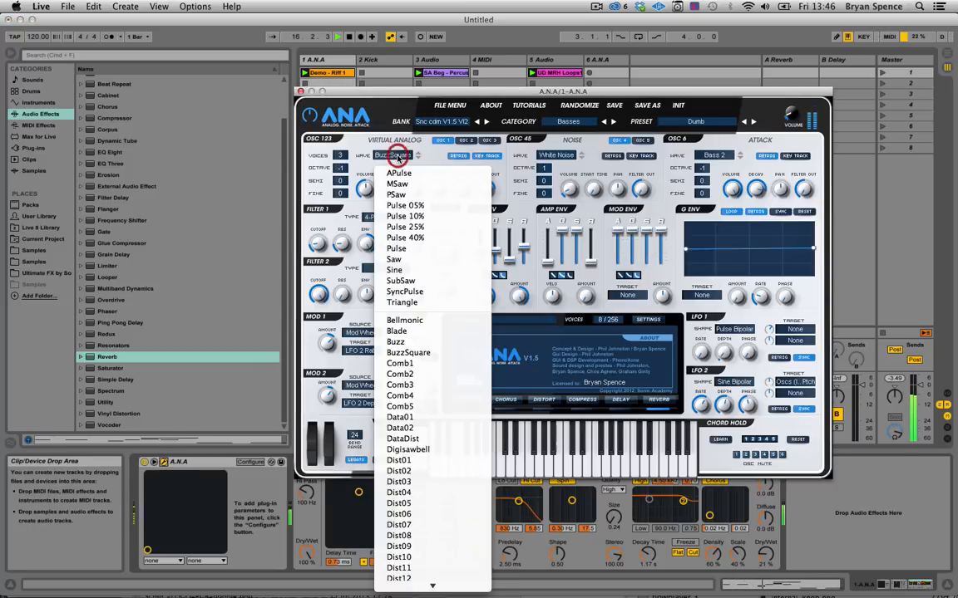
click(398, 492)
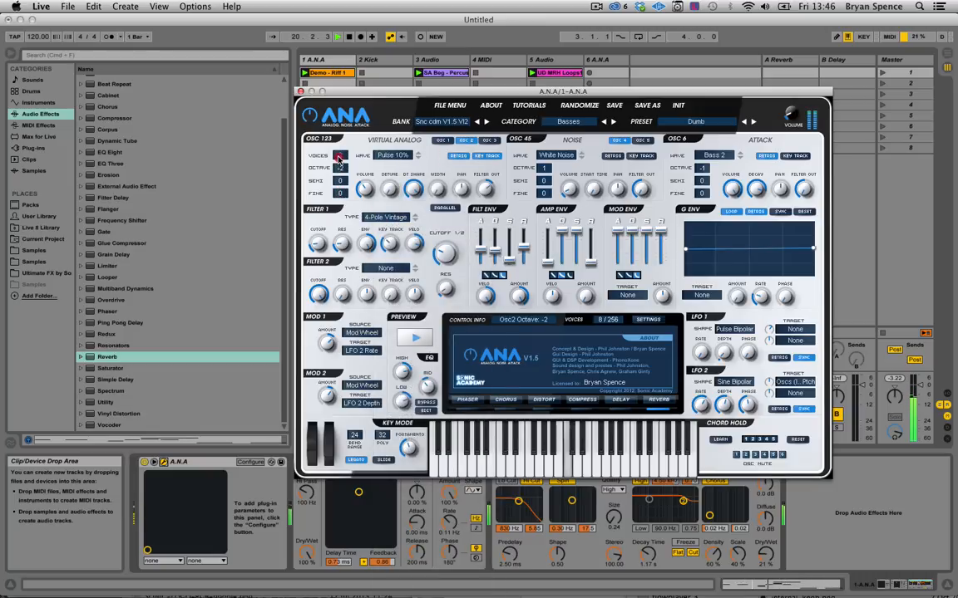
click(339, 156)
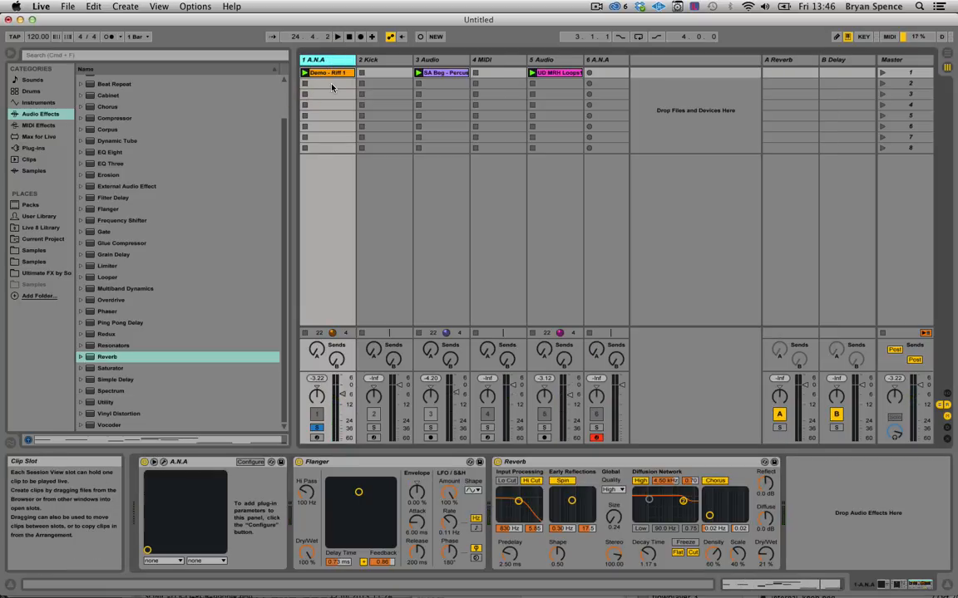
Rename the reworked riff clip 'Demo - Riff 2' and save it into Clips
click(327, 72)
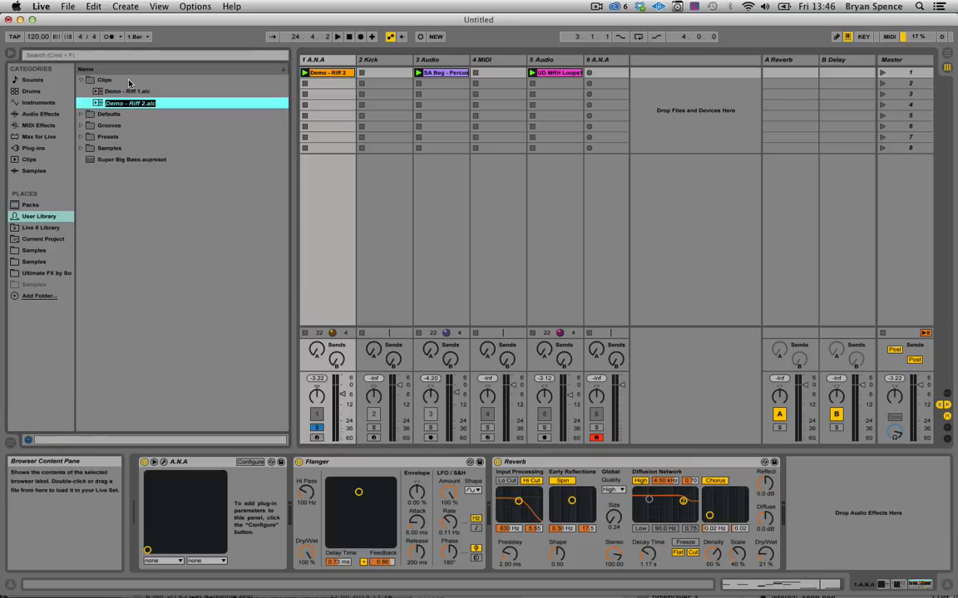
click(129, 103)
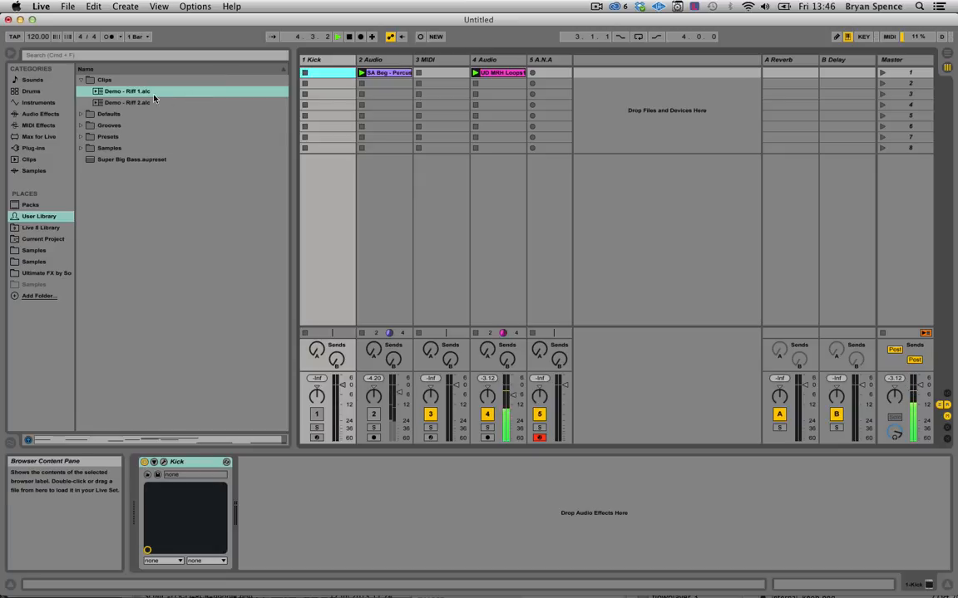
Drag Demo - Riff 2.alc onto a new track and move the clip to the first slot
double_click(127, 103)
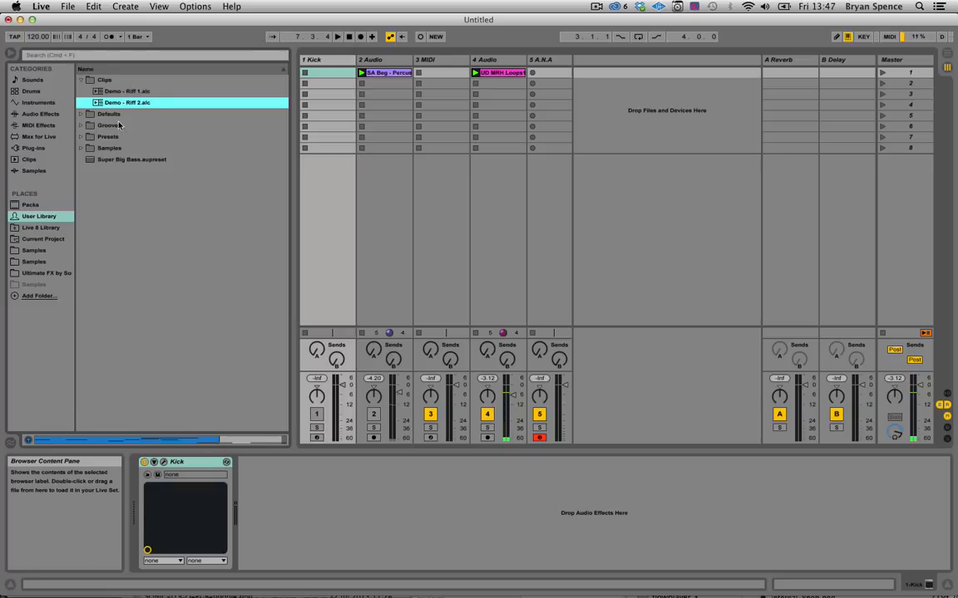
click(126, 103)
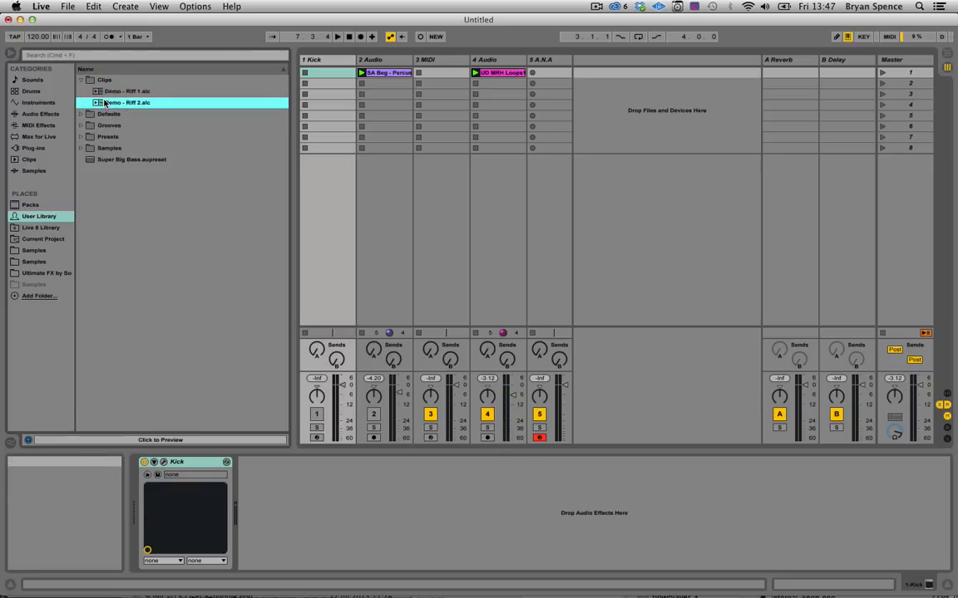
drag(126, 102, 594, 83)
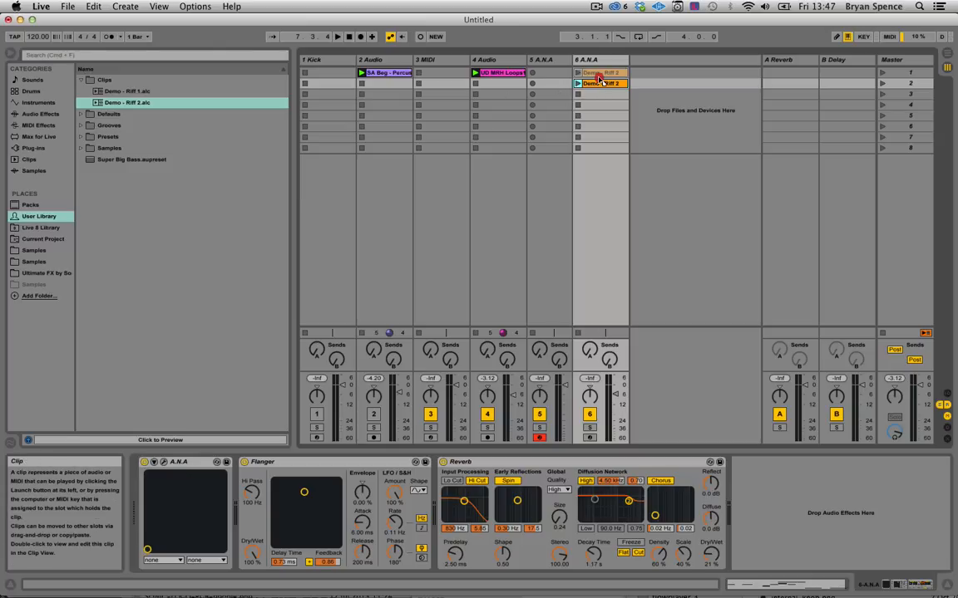
click(577, 72)
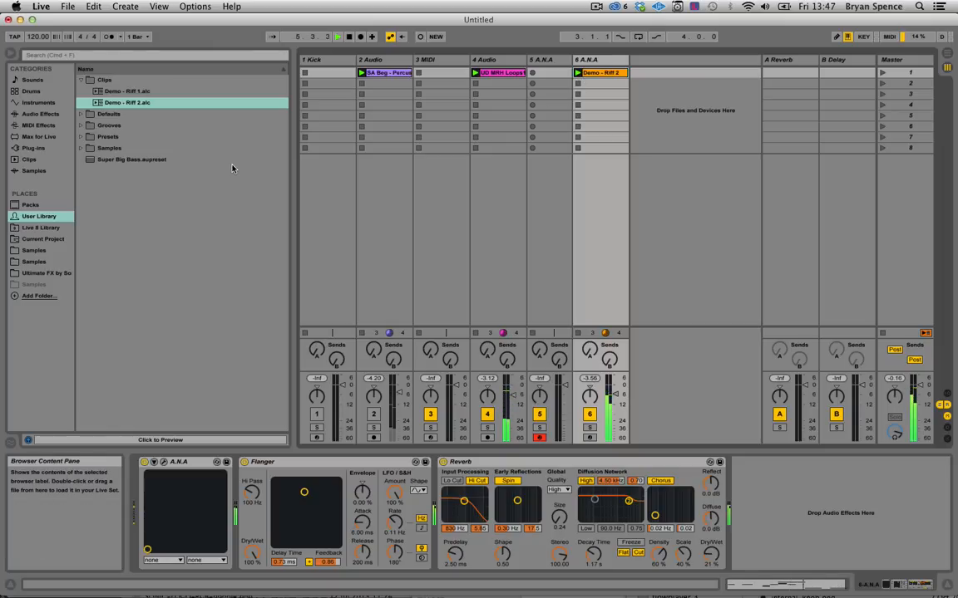
click(598, 73)
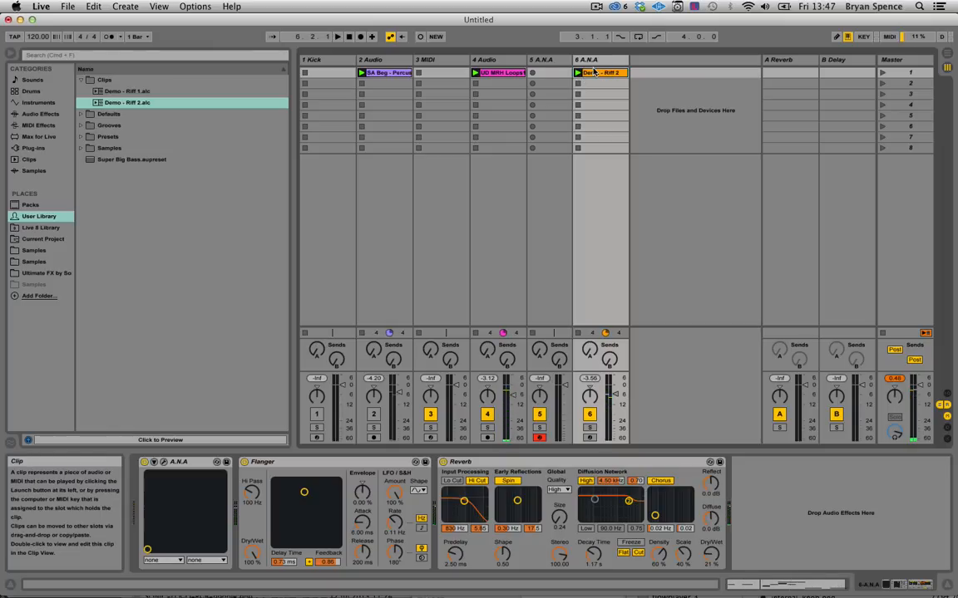
In Demo - Riff 2's note editor, move the second note lower and reverse all notes
double_click(599, 72)
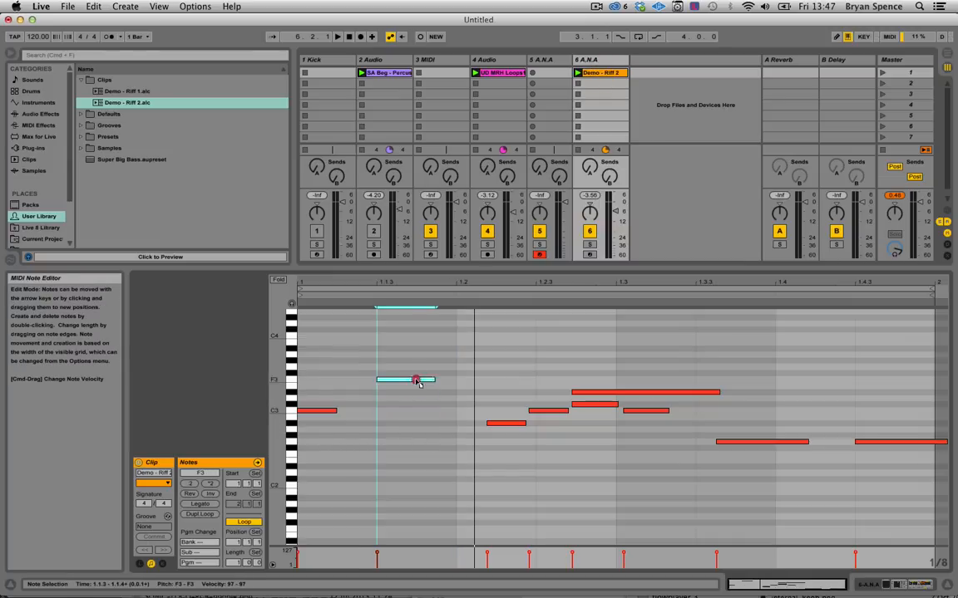
drag(406, 380, 405, 360)
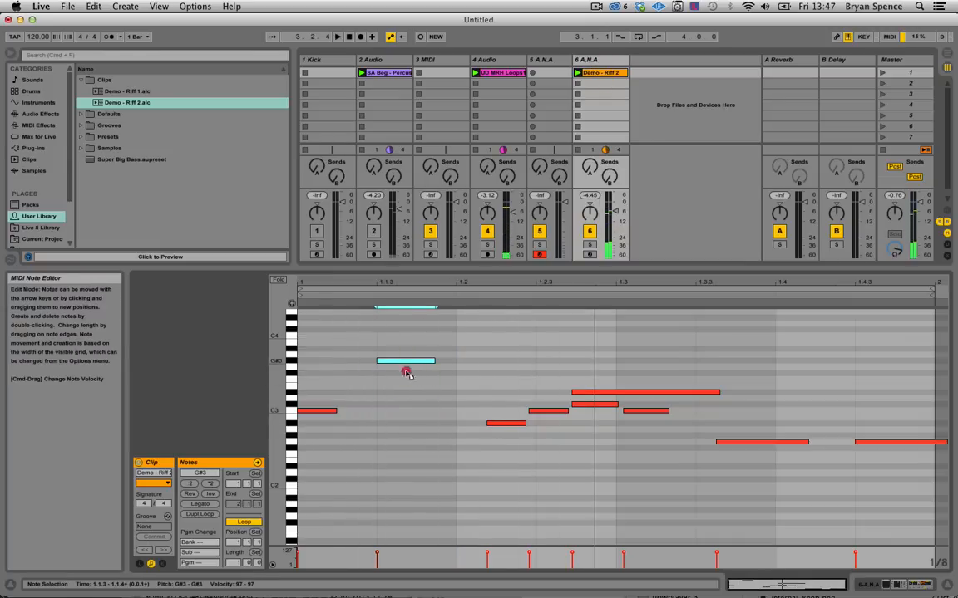
drag(406, 361, 408, 441)
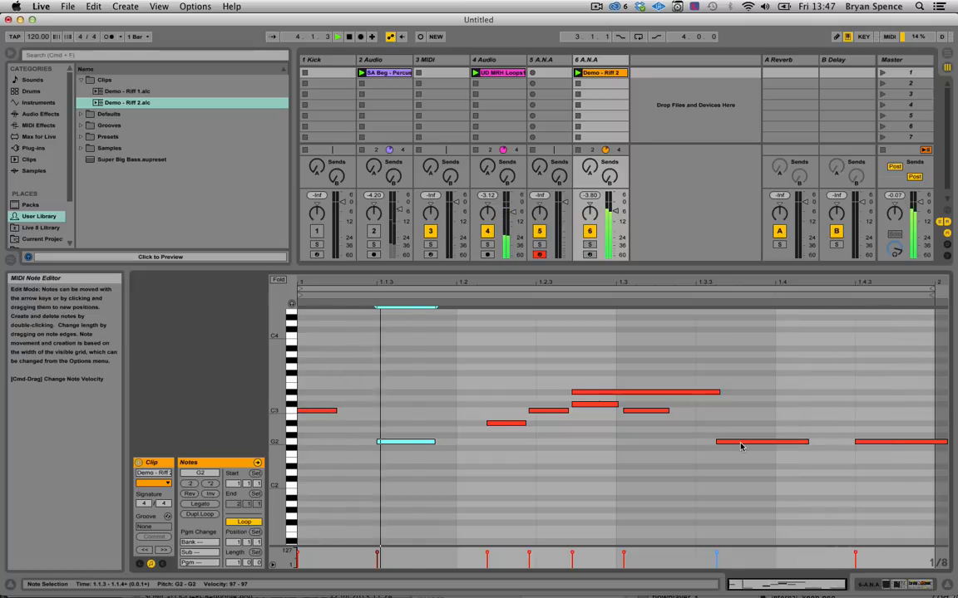
click(603, 83)
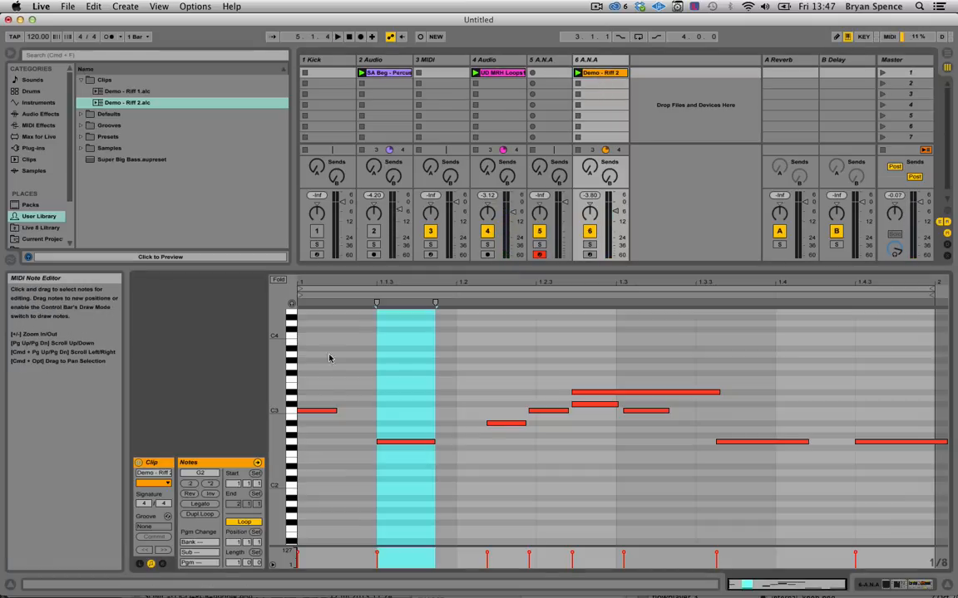
click(189, 494)
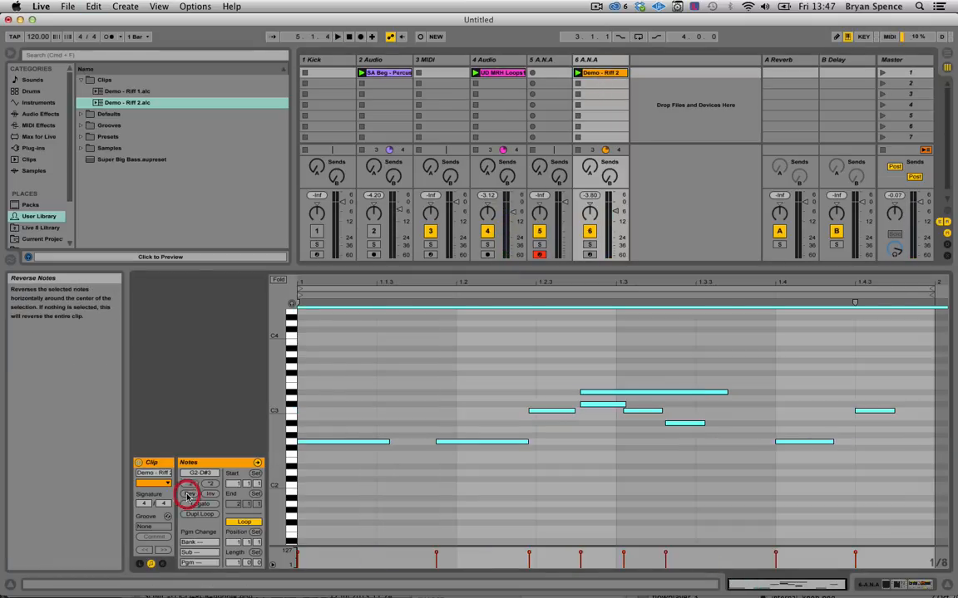
click(337, 35)
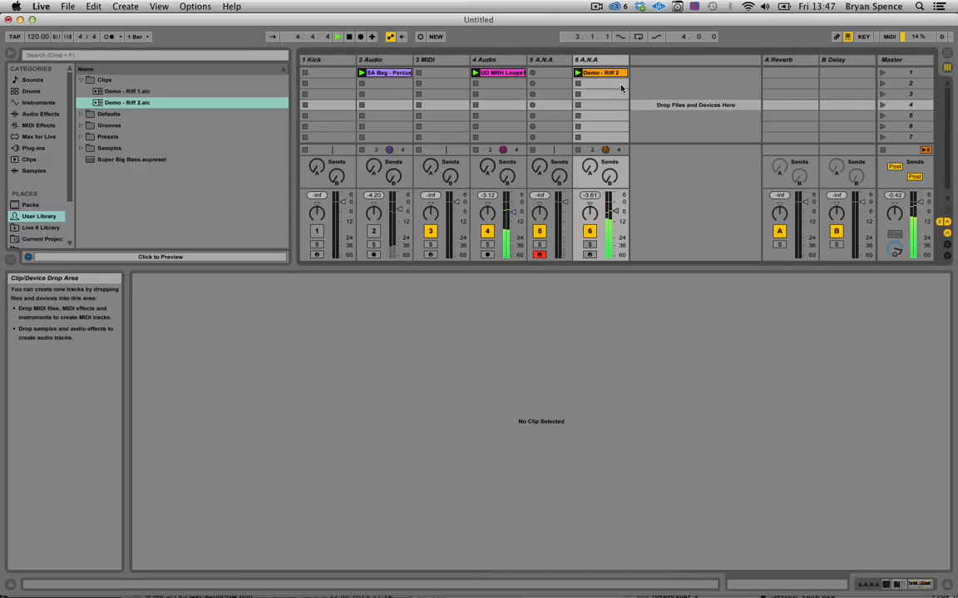
Rename the reversed clip 'Demo - Riff 3', save it to Clips, and show track 6's devices
double_click(600, 72)
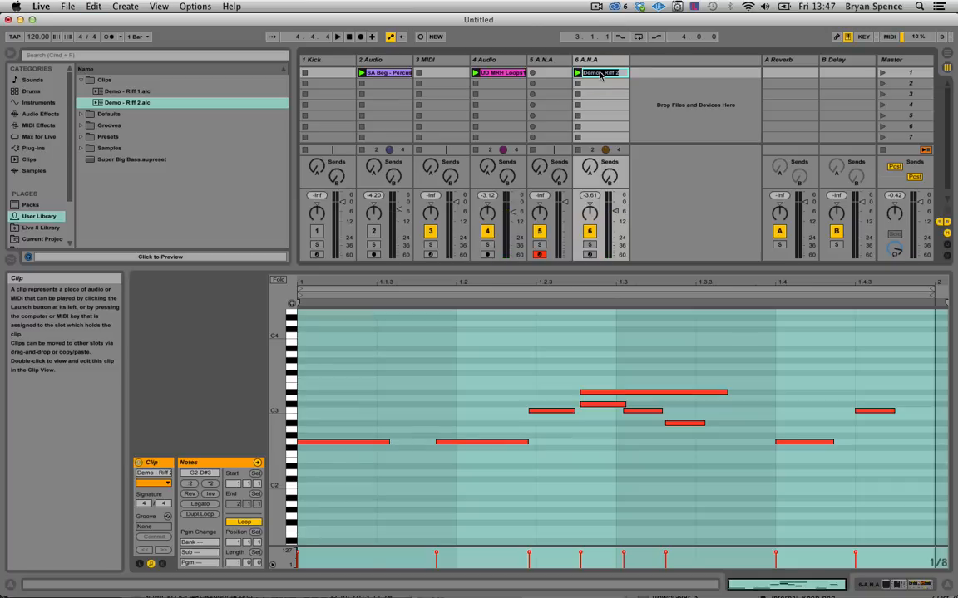
click(598, 72)
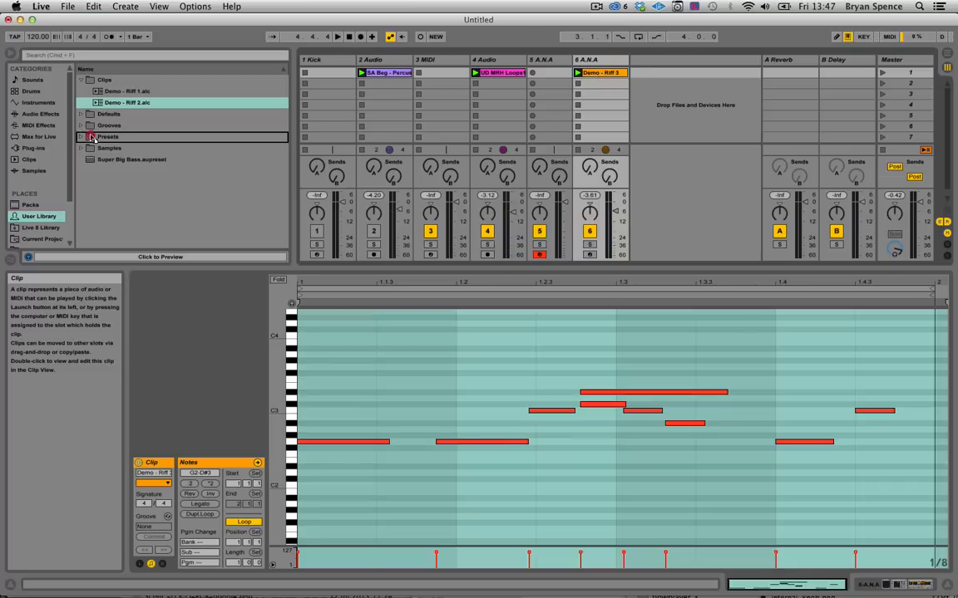
click(133, 114)
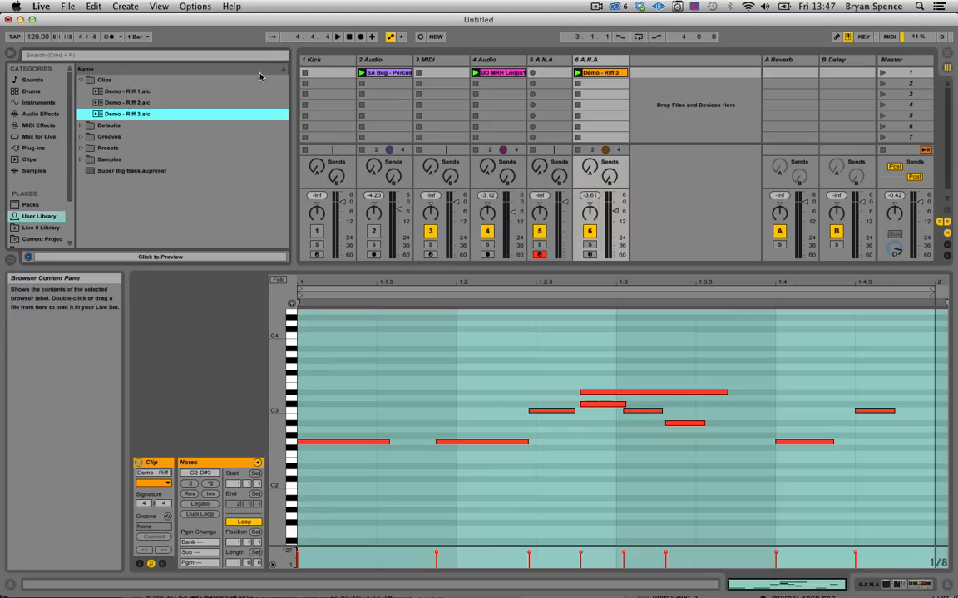
click(601, 94)
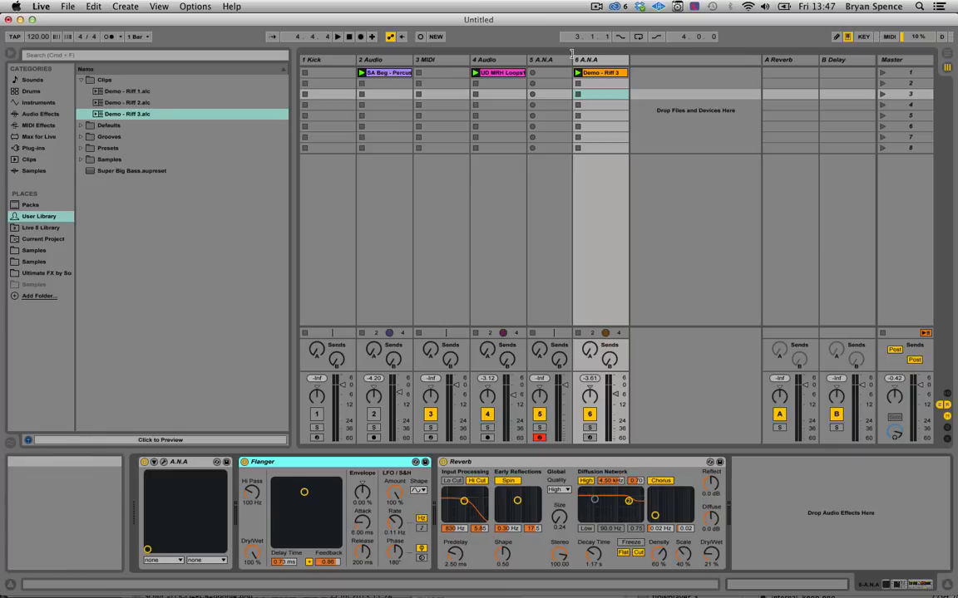
Create A.N.A track 7 and load EQ Eight onto it
click(601, 59)
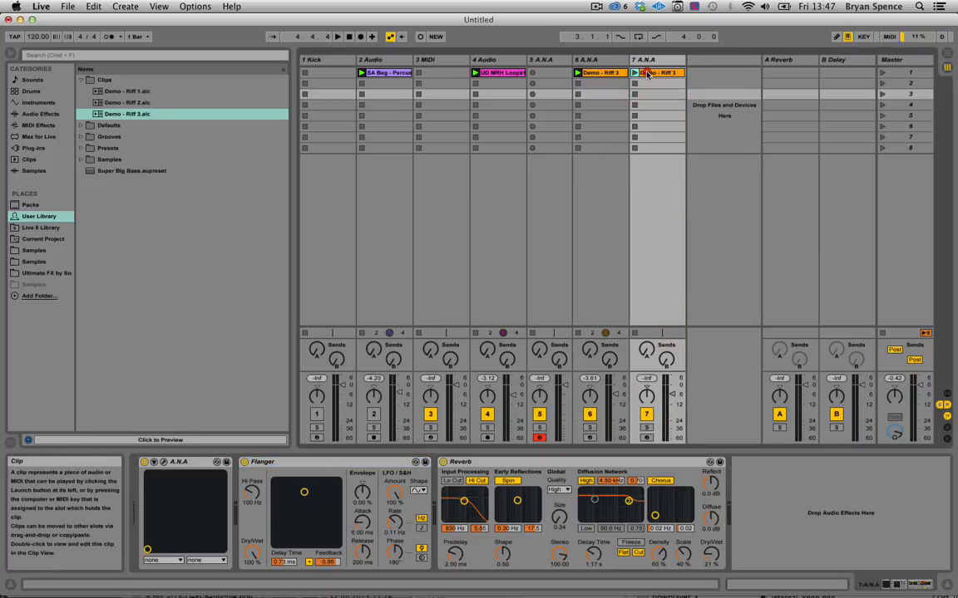
click(659, 73)
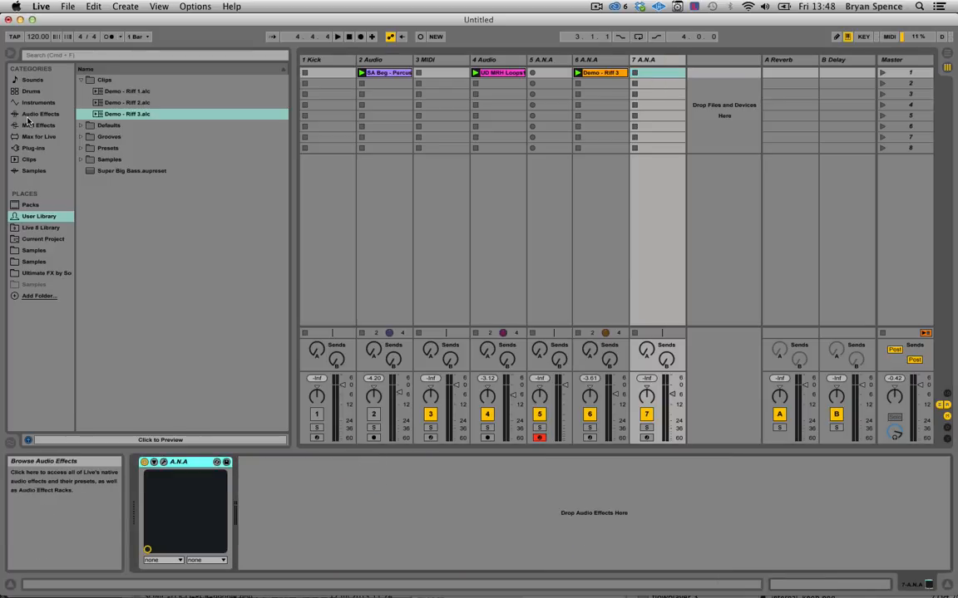
click(40, 114)
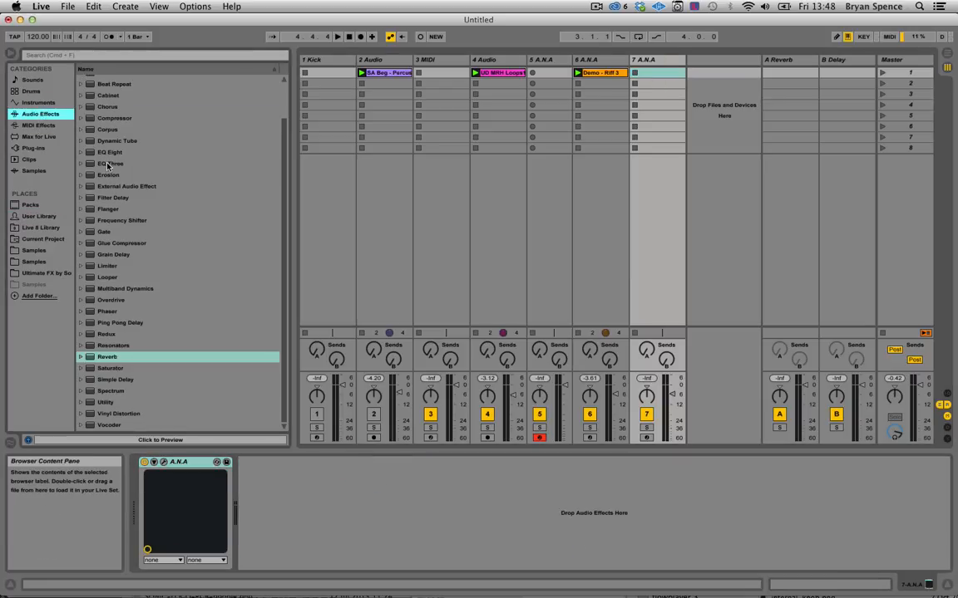
double_click(109, 152)
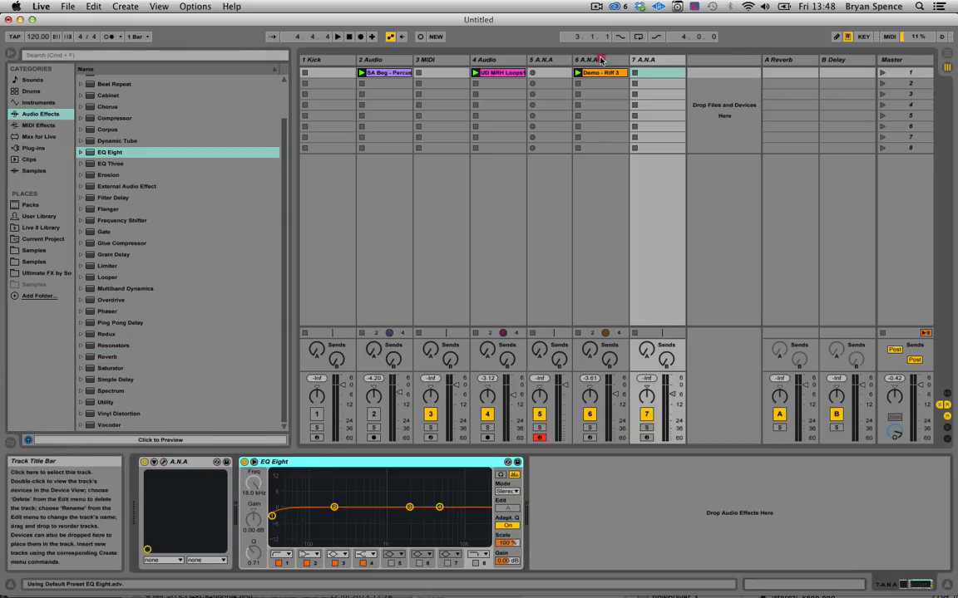
click(39, 216)
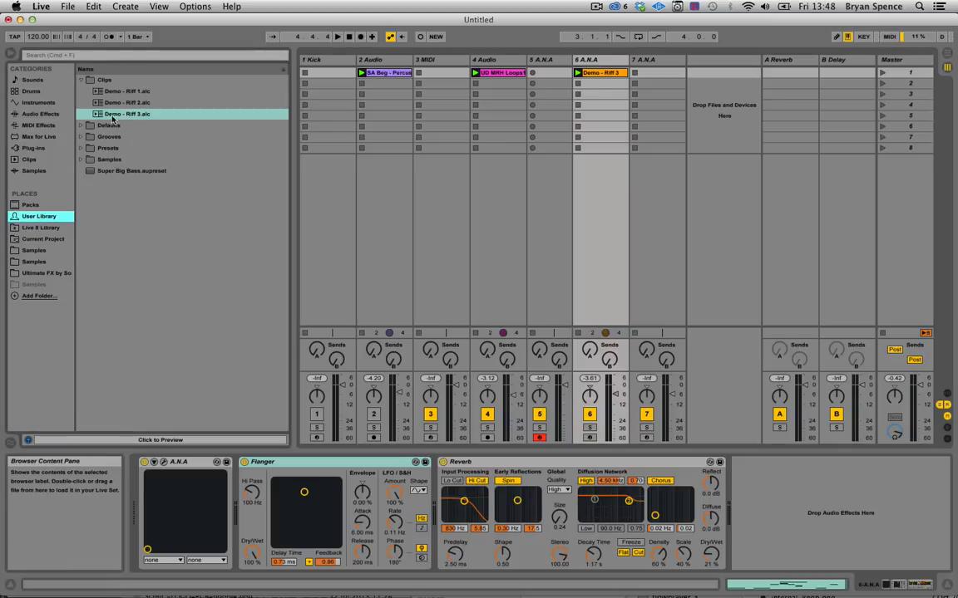
mouse_move(649, 70)
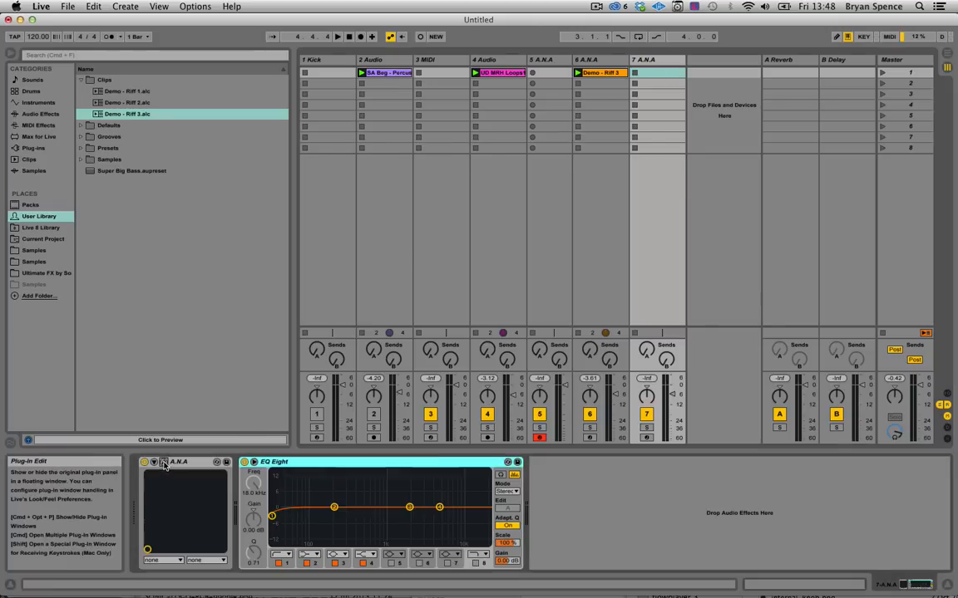
Open the ANA synth, step through bass presets, and put Demo - Riff 3 in track 7's first slot
click(163, 462)
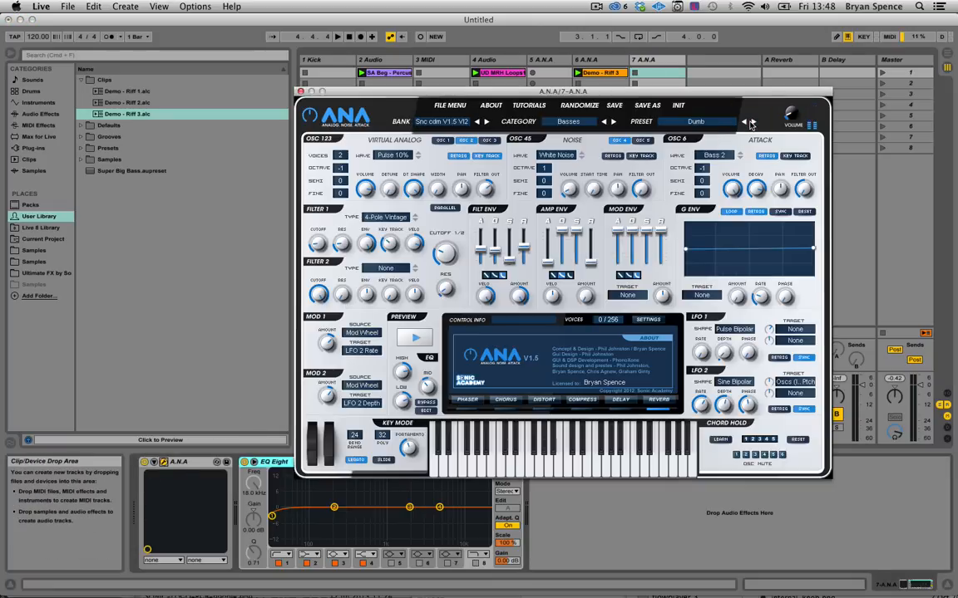
click(743, 122)
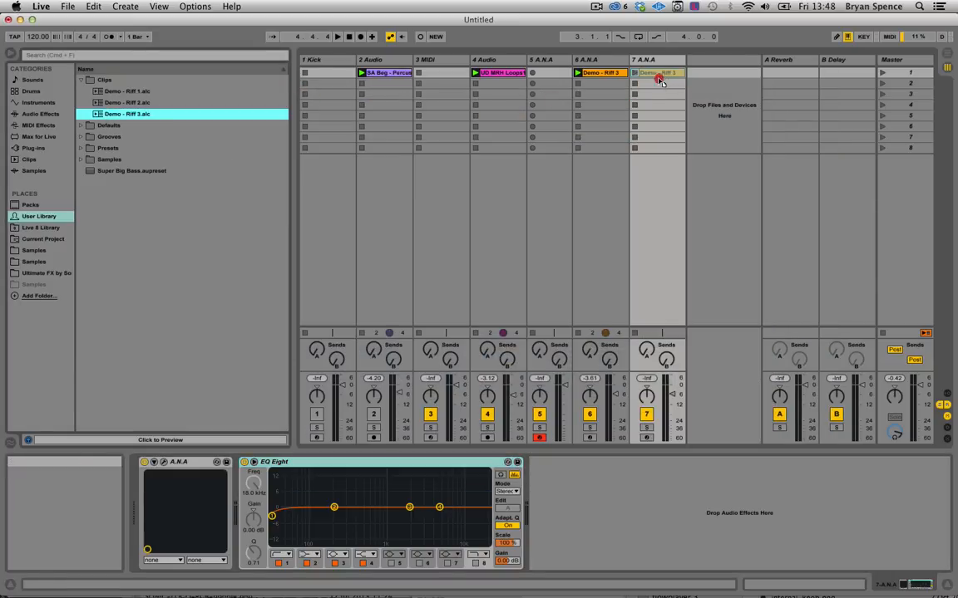
drag(656, 72, 659, 105)
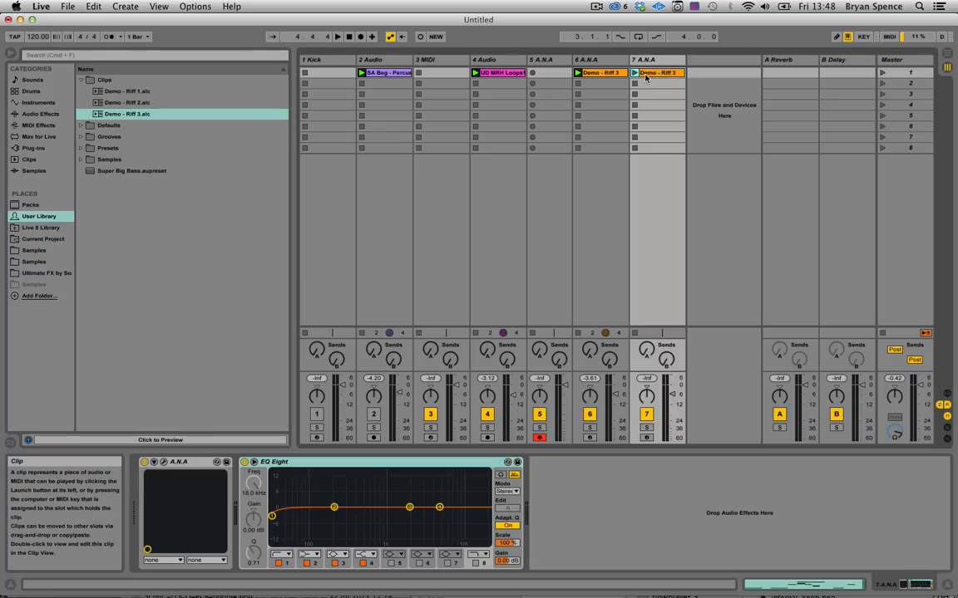
mouse_move(253, 523)
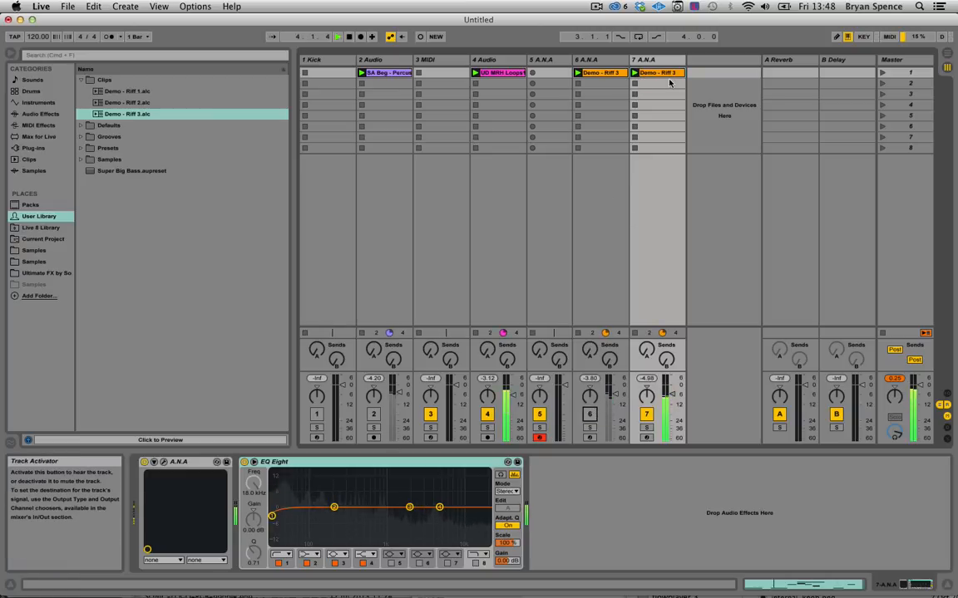
mouse_move(648, 81)
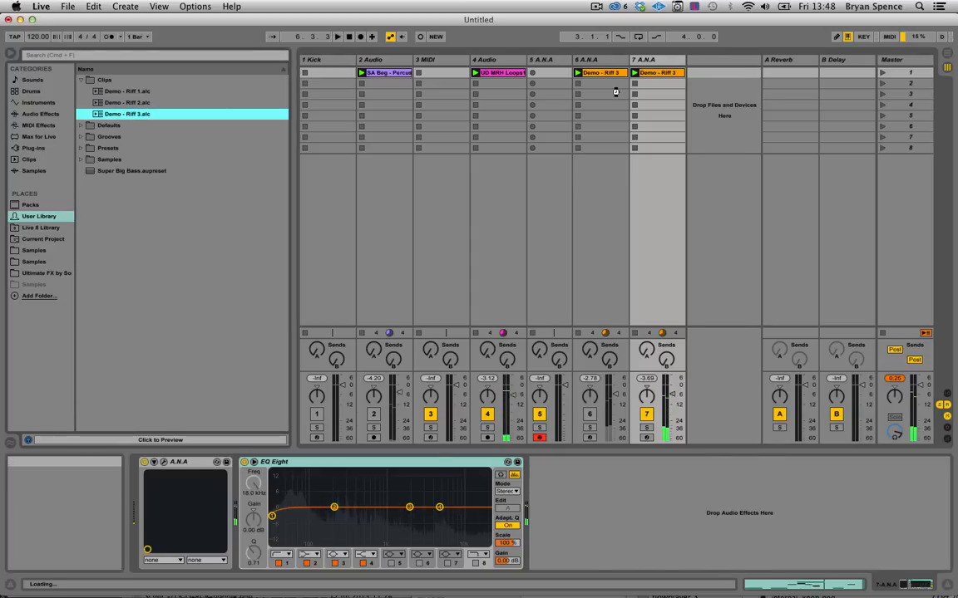
Add track 8 A.N.A with Demo - Riff 3, Flanger and Reverb, then launch scene 1
click(714, 60)
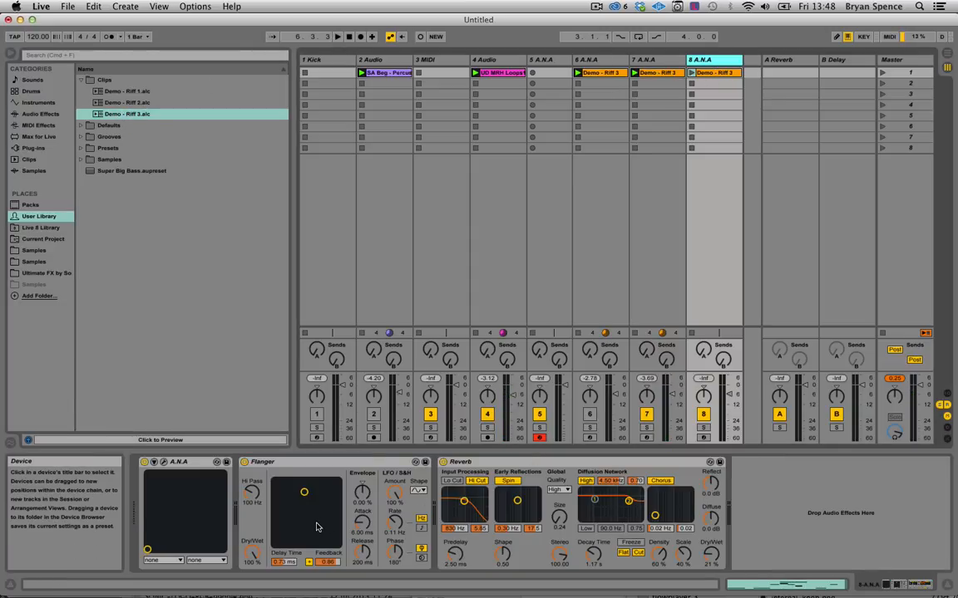
click(337, 36)
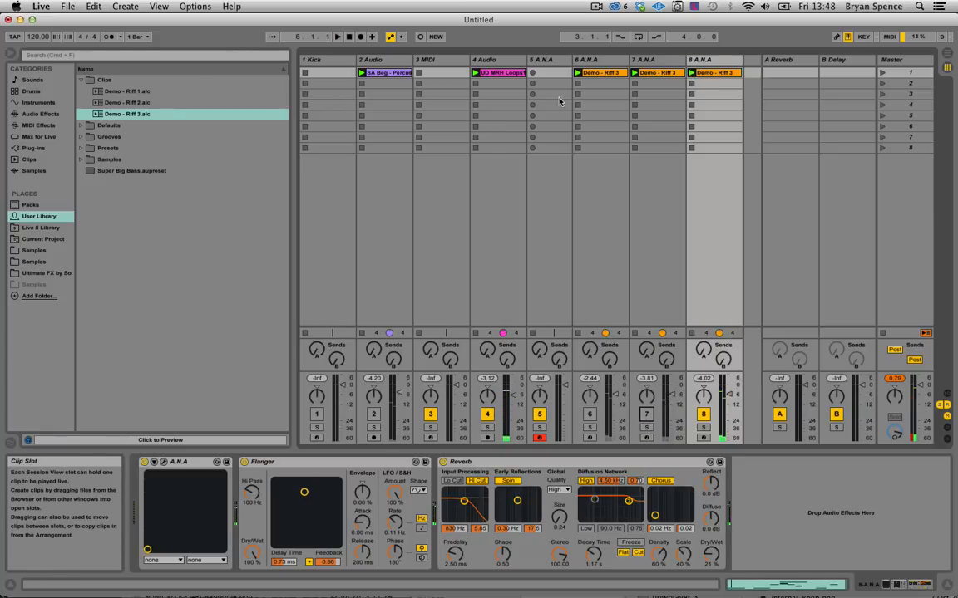
mouse_move(466, 170)
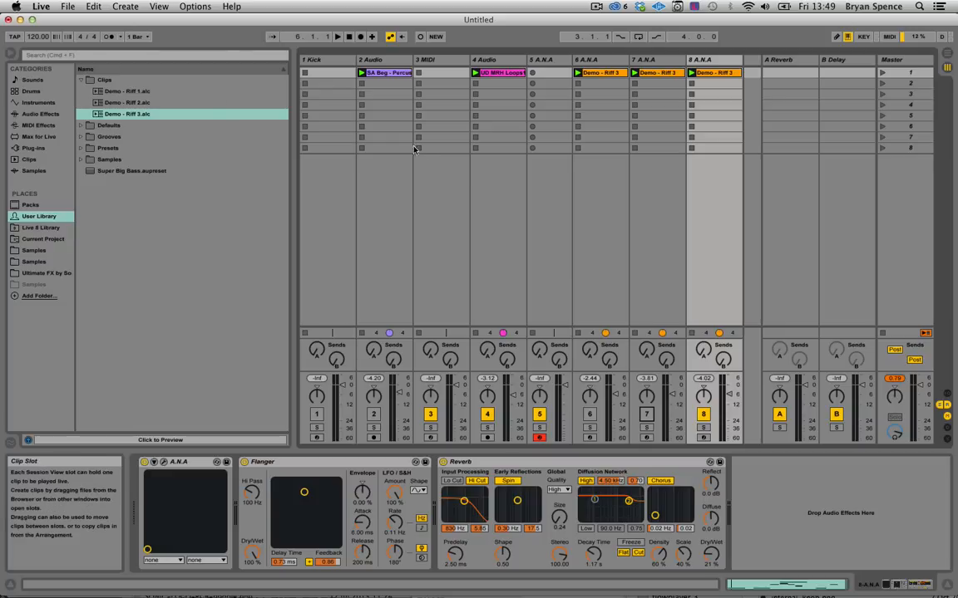
Make a new Demo 1 folder under Clips and move the three Riff .alc files into it
right_click(104, 79)
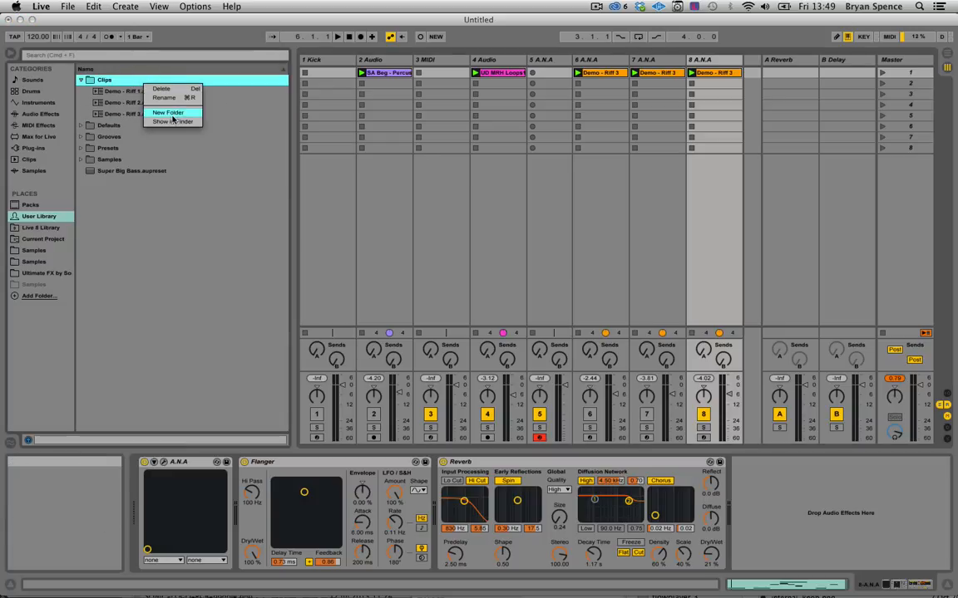
click(168, 112)
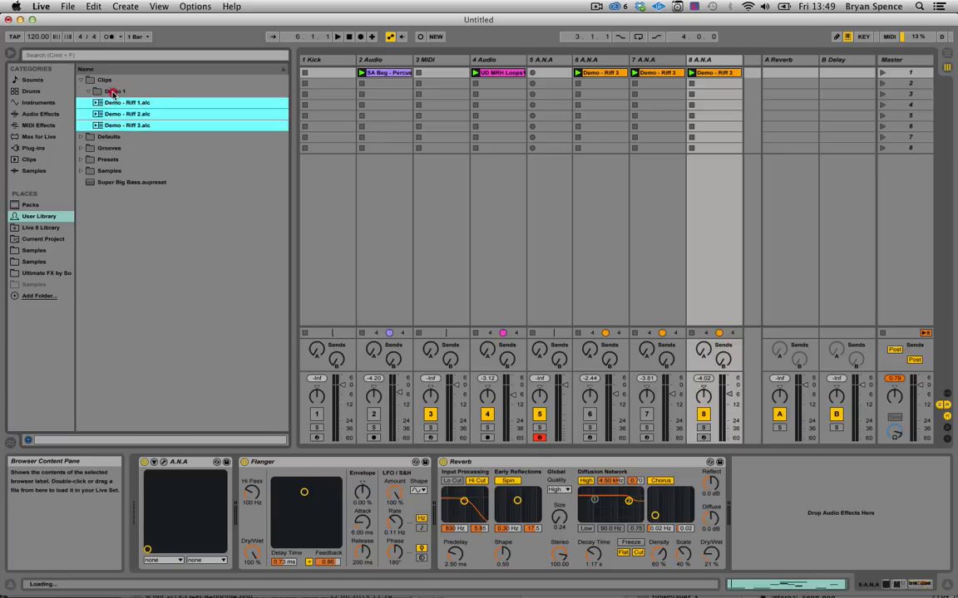
click(89, 91)
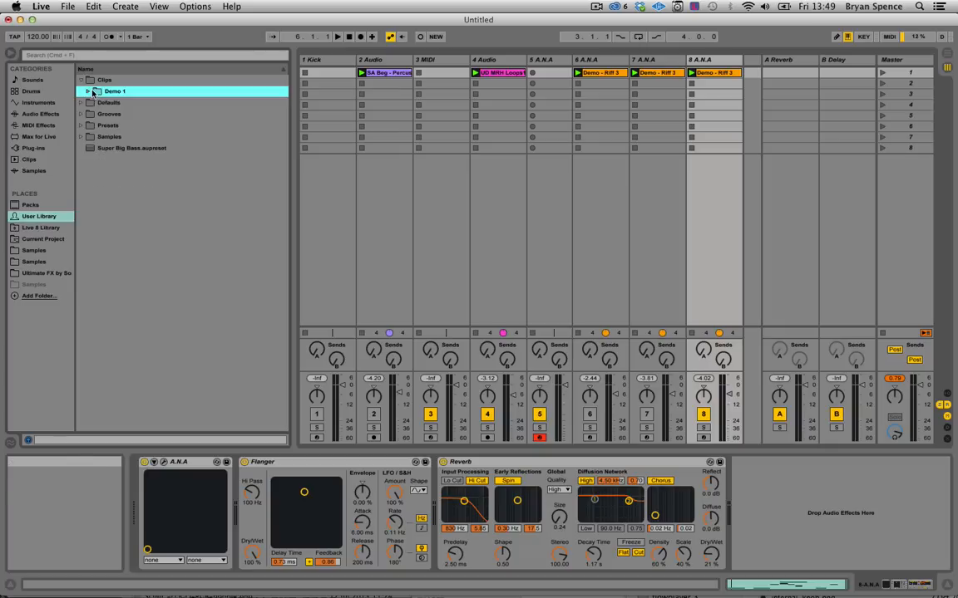
Expand Demo 1 to check its contents and select Demo - Riff 2
click(114, 91)
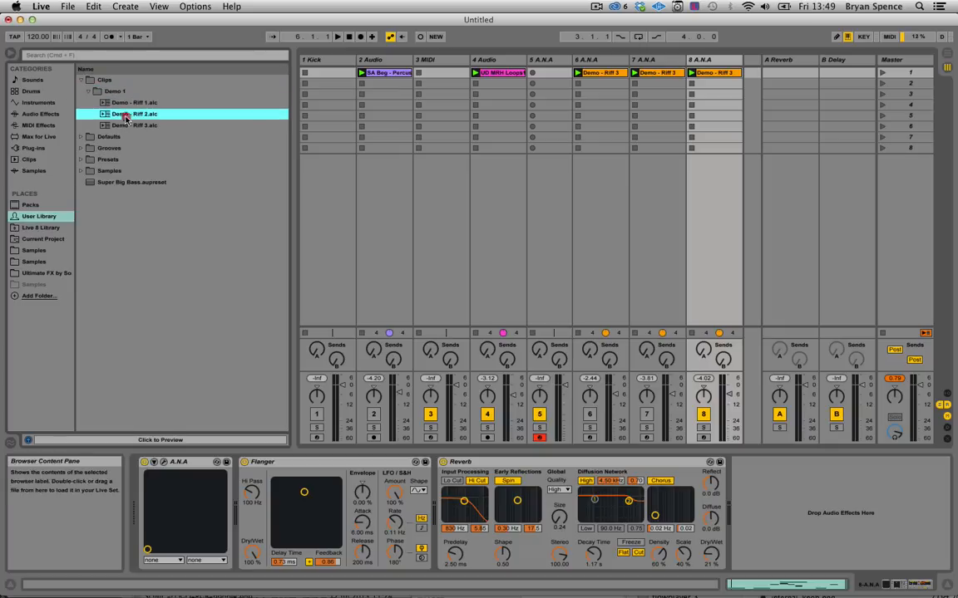
click(82, 91)
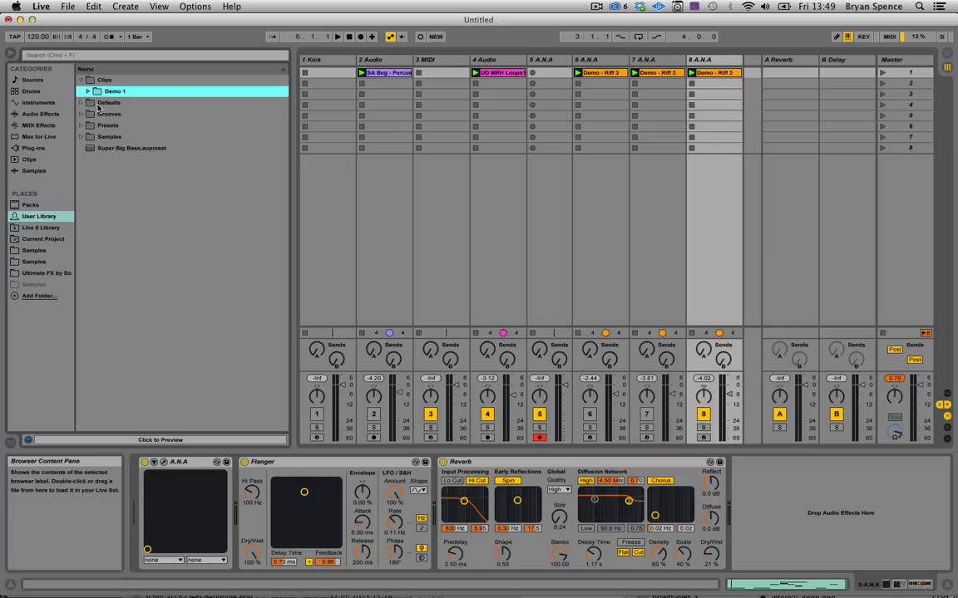
click(88, 91)
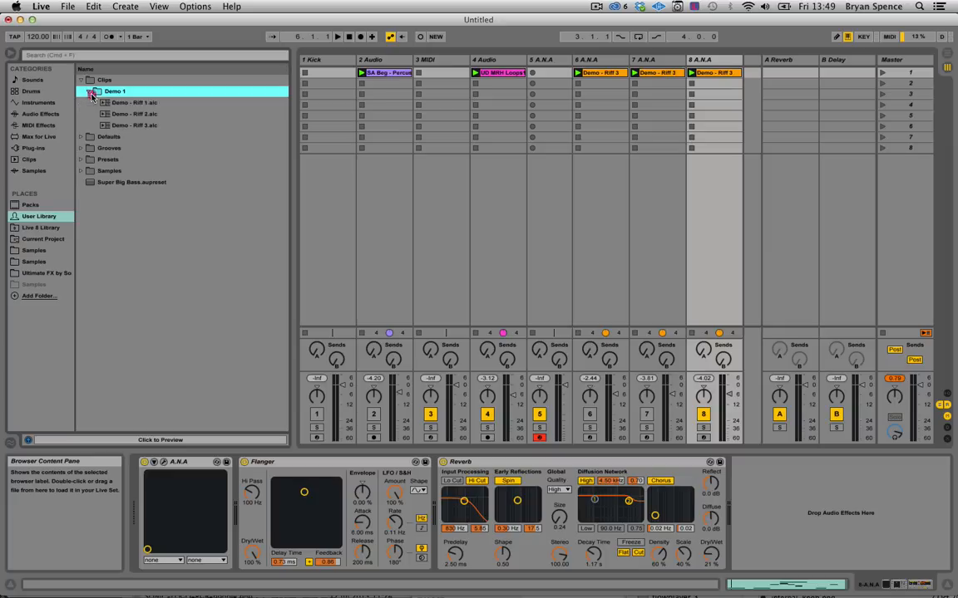
click(134, 113)
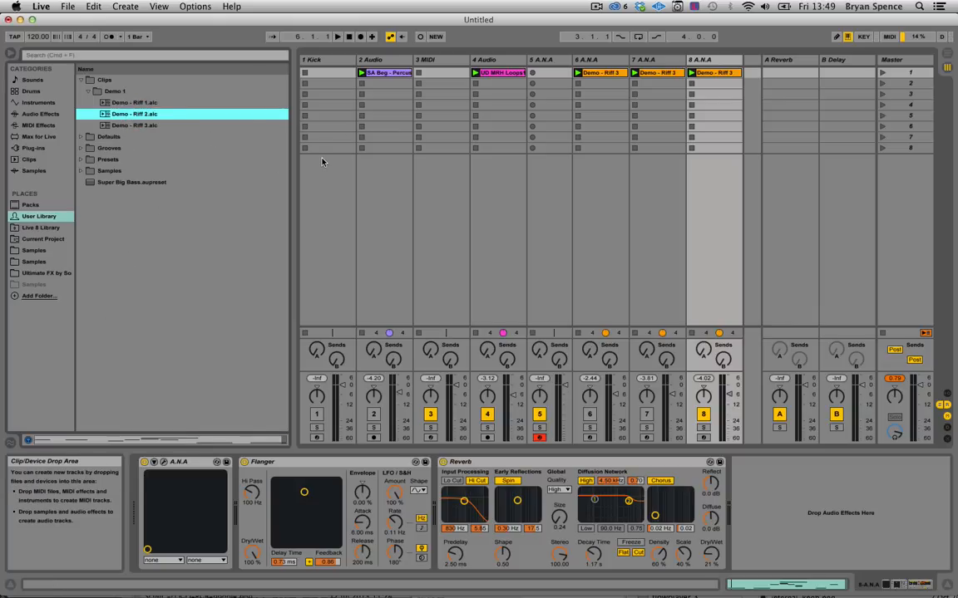
mouse_move(430, 223)
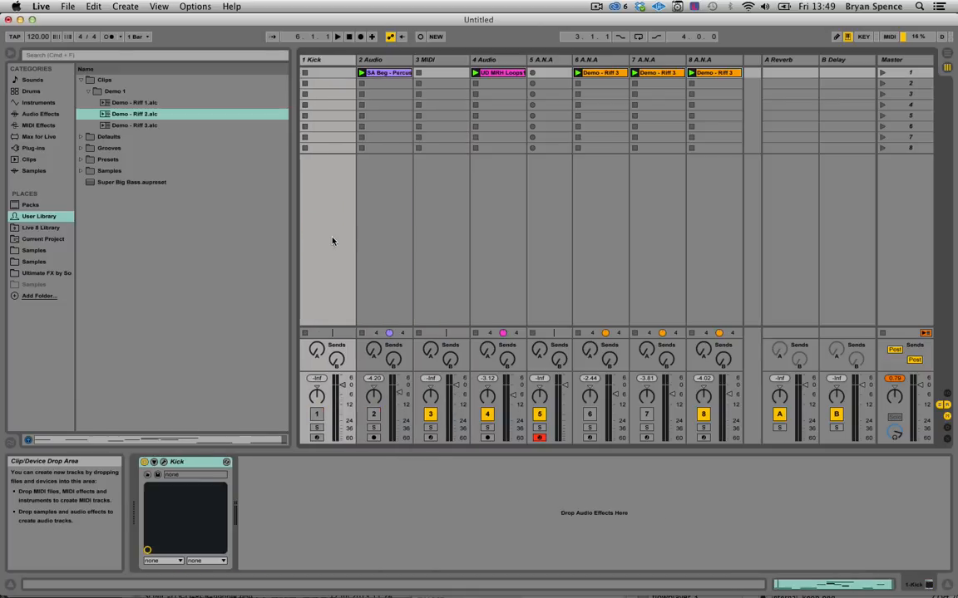
Select an empty clip slot on the Kick track to show its Kick rack
click(327, 116)
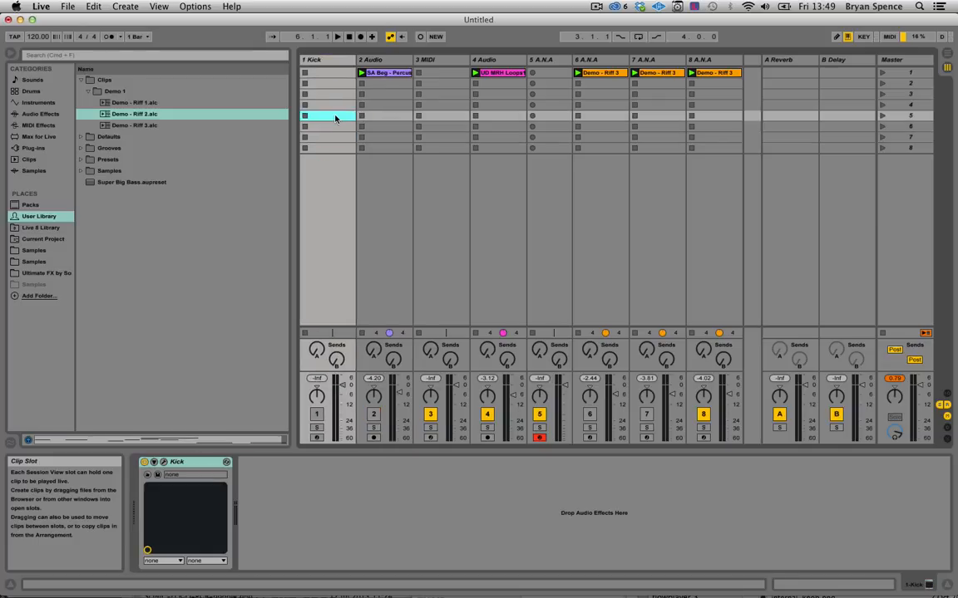